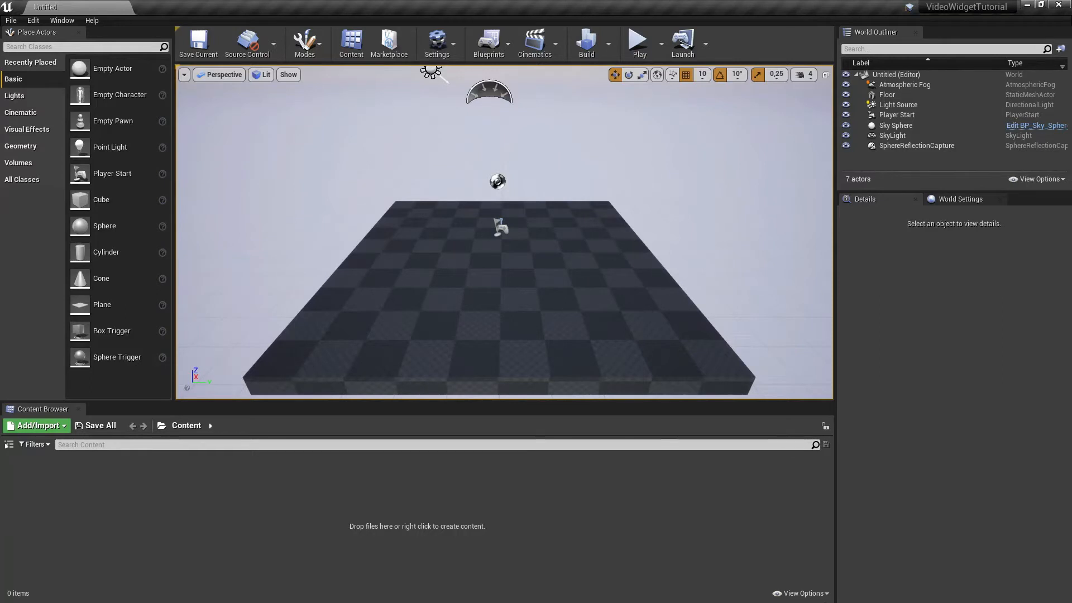
mouse_move(596, 424)
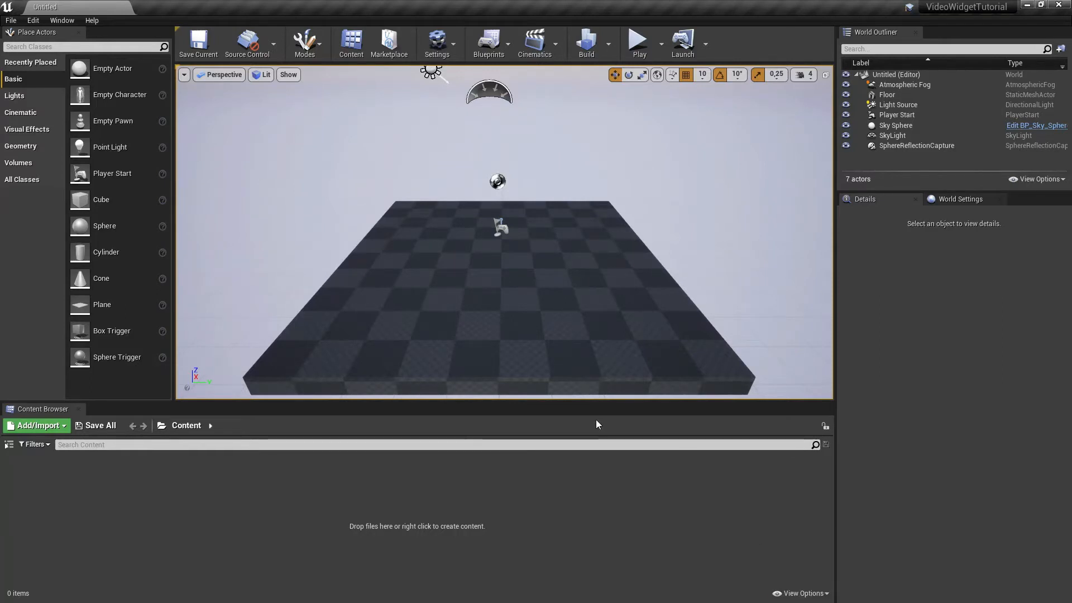
Add two folders, Movies and VideoWidget, under Content and open the VideoWidget folder
left_click(36, 425)
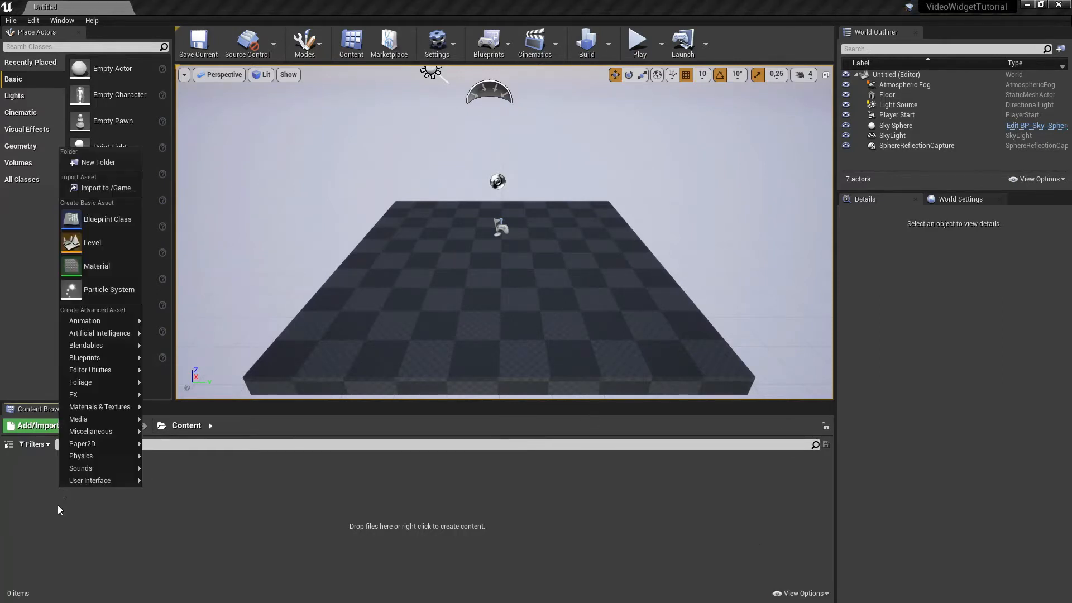
mouse_move(100, 162)
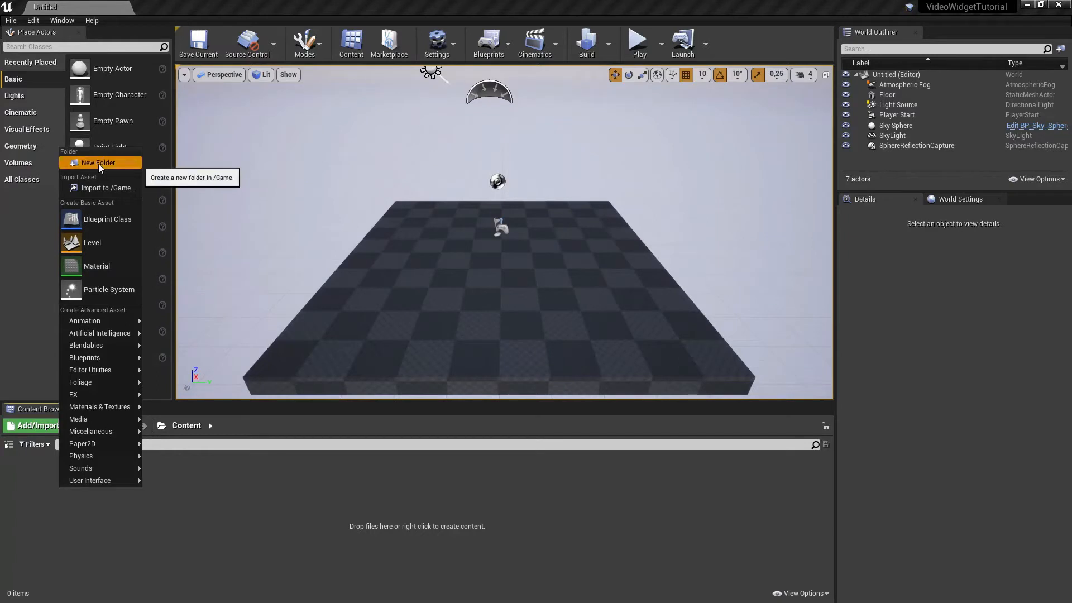
left_click(99, 162)
type("Movies")
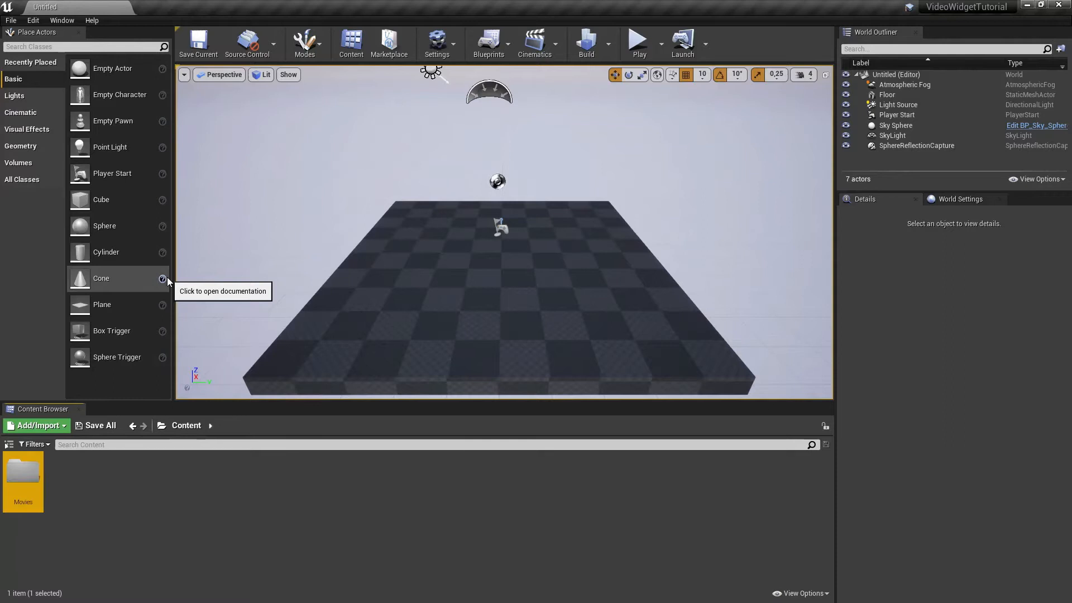
left_click(36, 425)
type("VideoWidget")
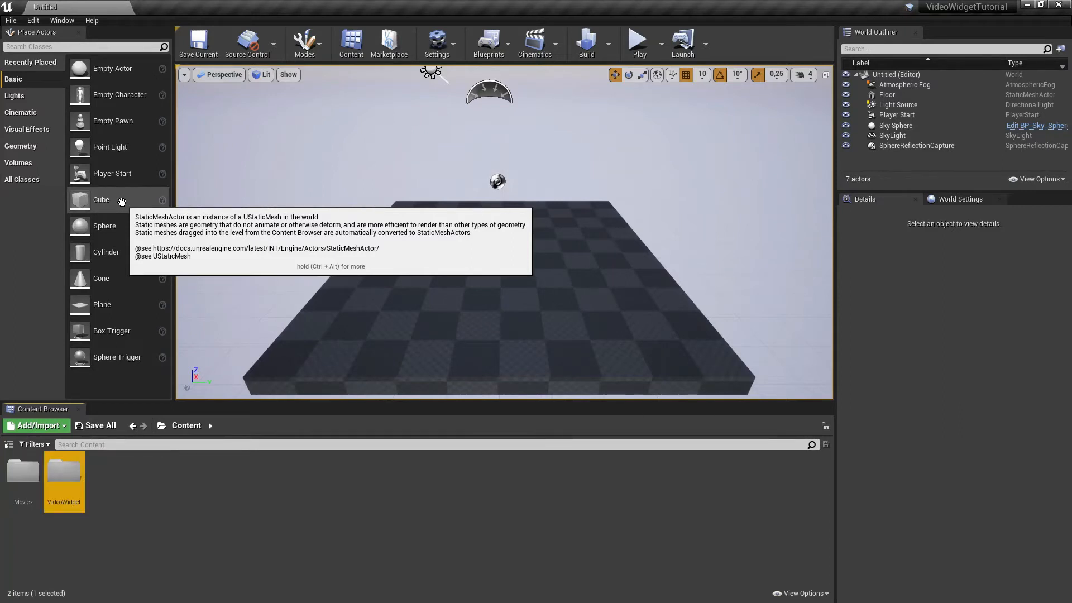
mouse_move(64, 475)
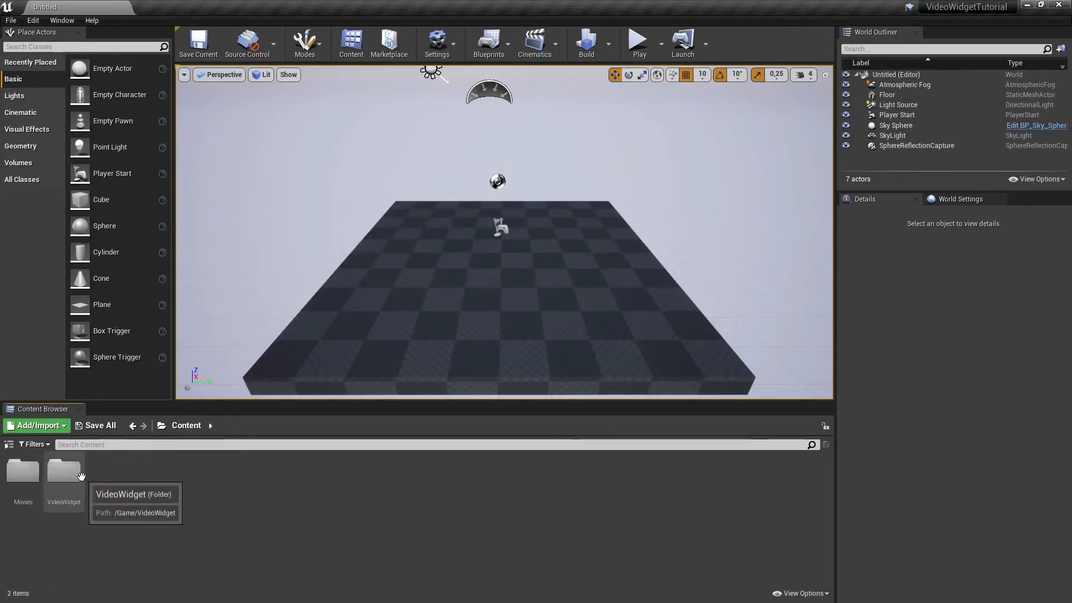
double_click(63, 472)
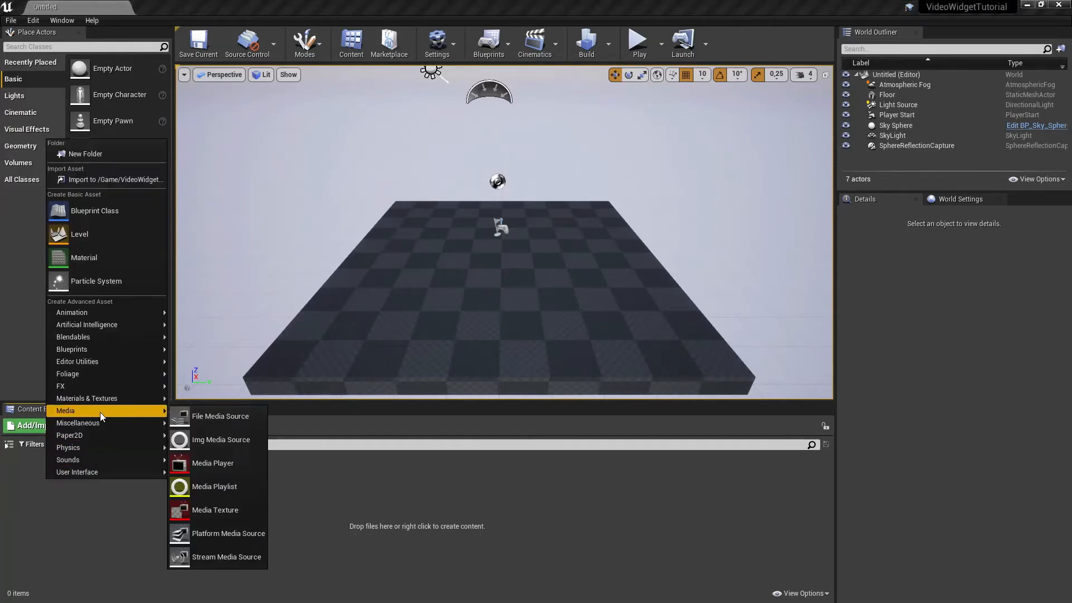
mouse_move(212, 463)
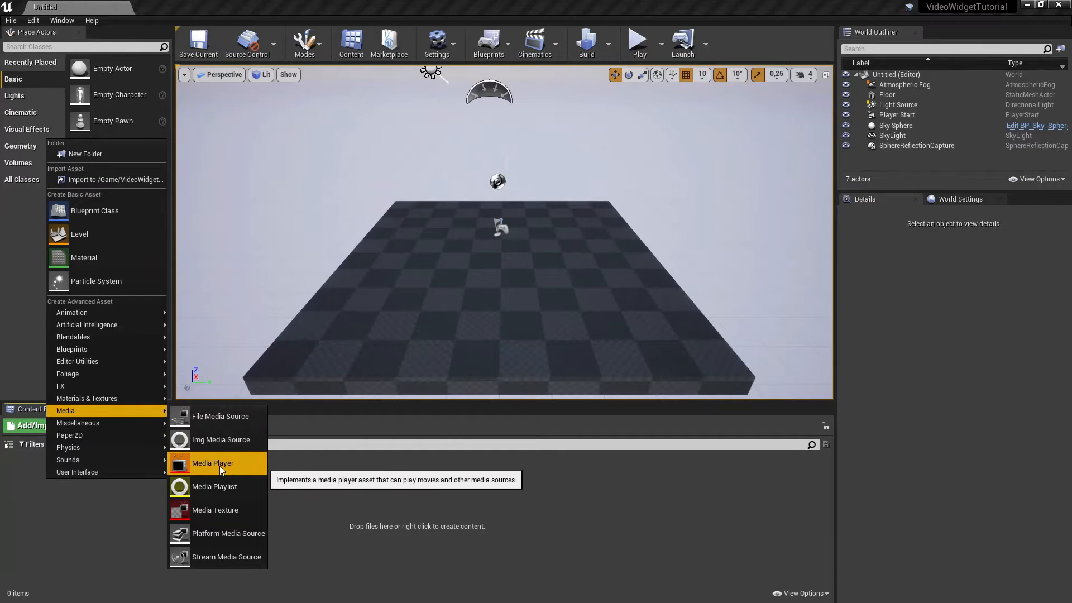
Create the VideoWidget_MP media player with a linked video MediaTexture, then make a material from it
left_click(212, 463)
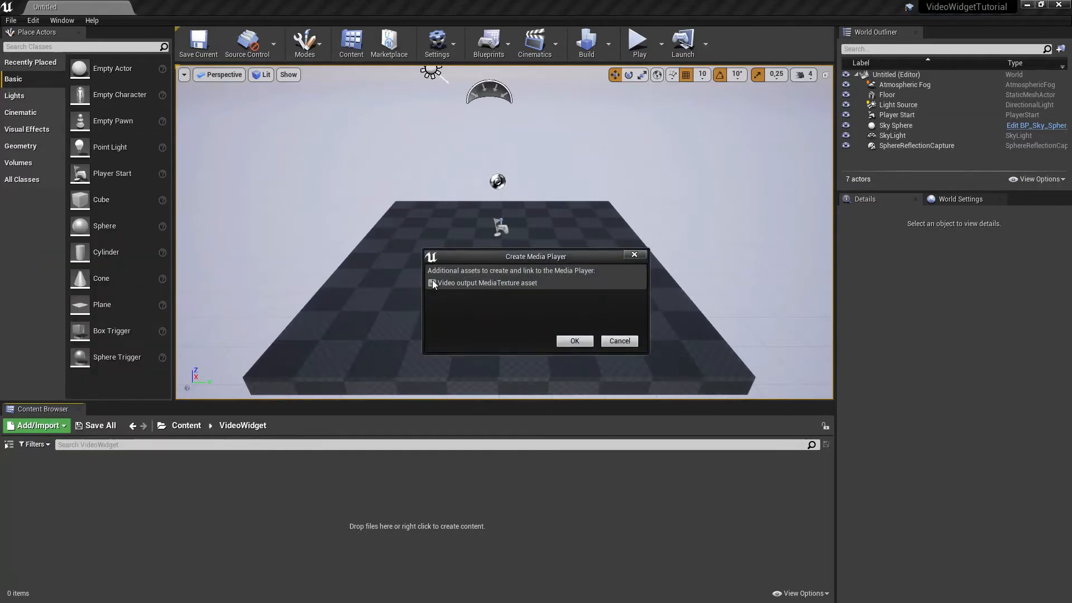
left_click(573, 340)
type("VideoWidget_MP")
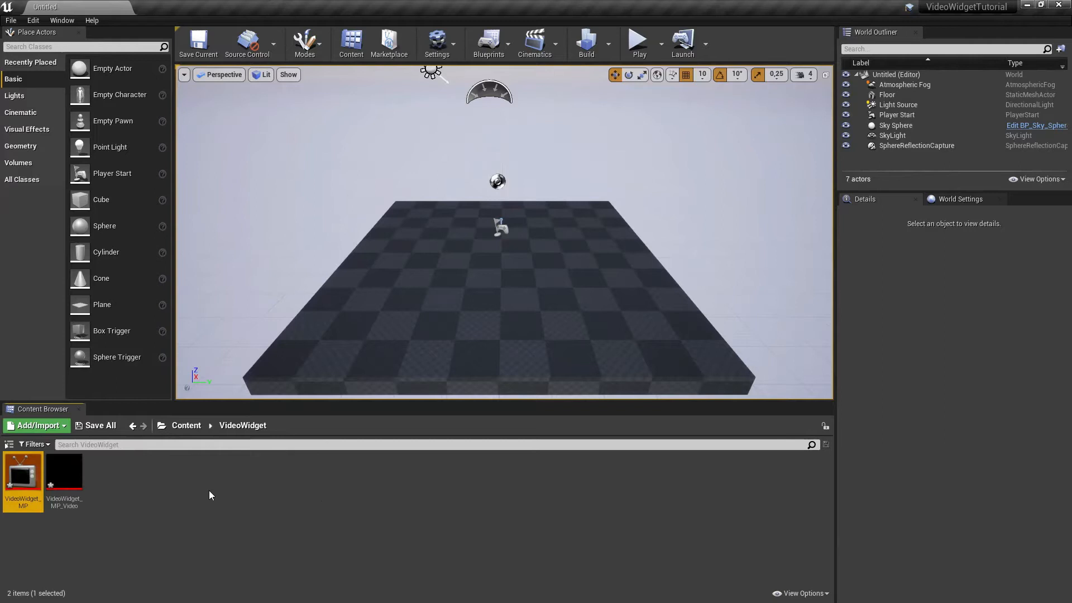
right_click(64, 472)
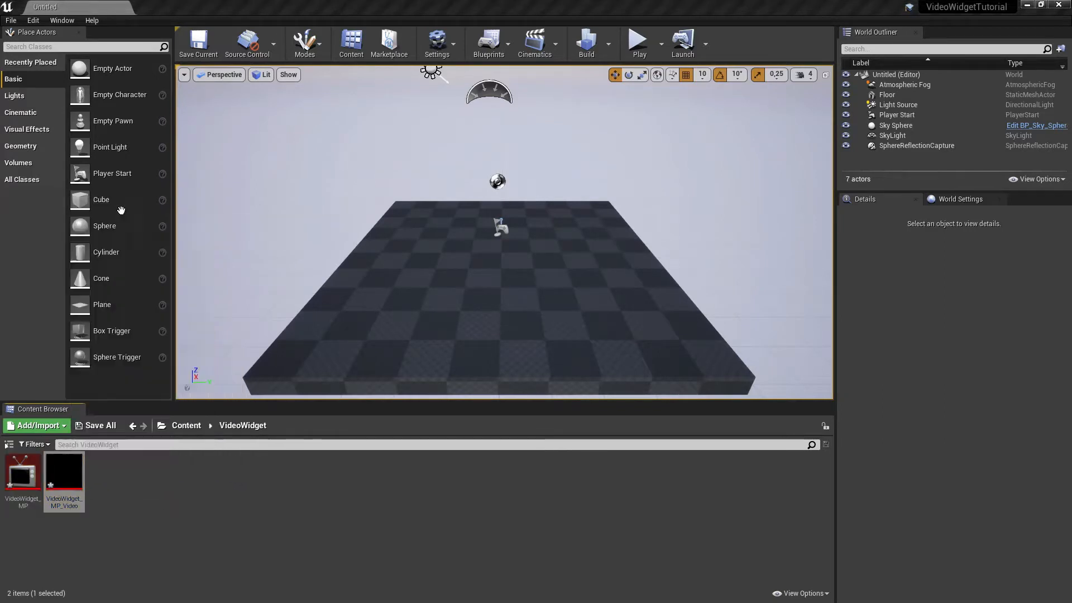
mouse_move(104, 472)
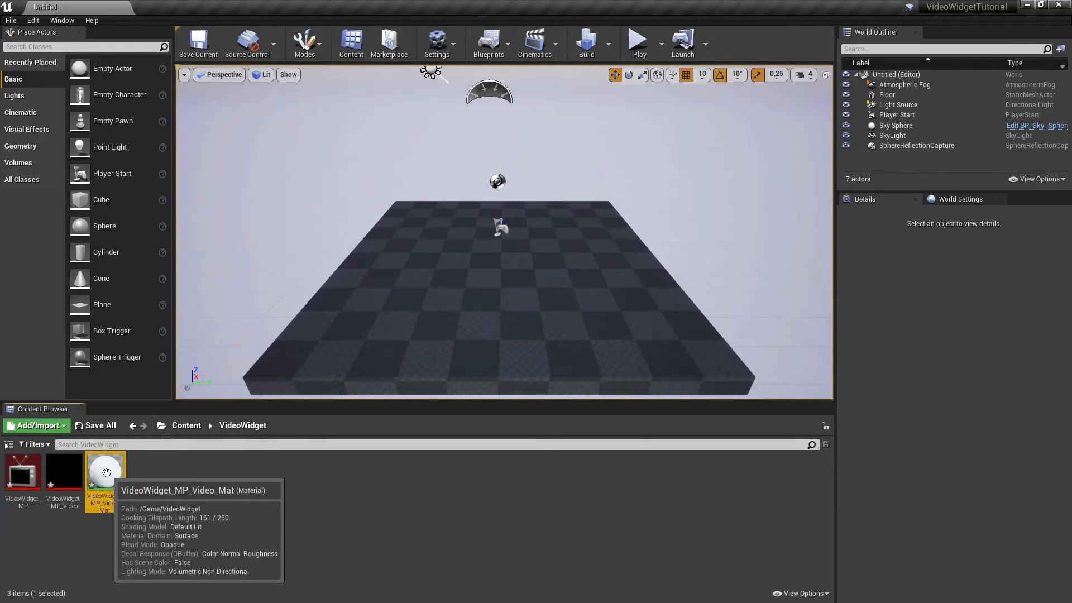
Set the Material Domain of VideoWidget_MP_Video_Mat to User Interface
double_click(105, 471)
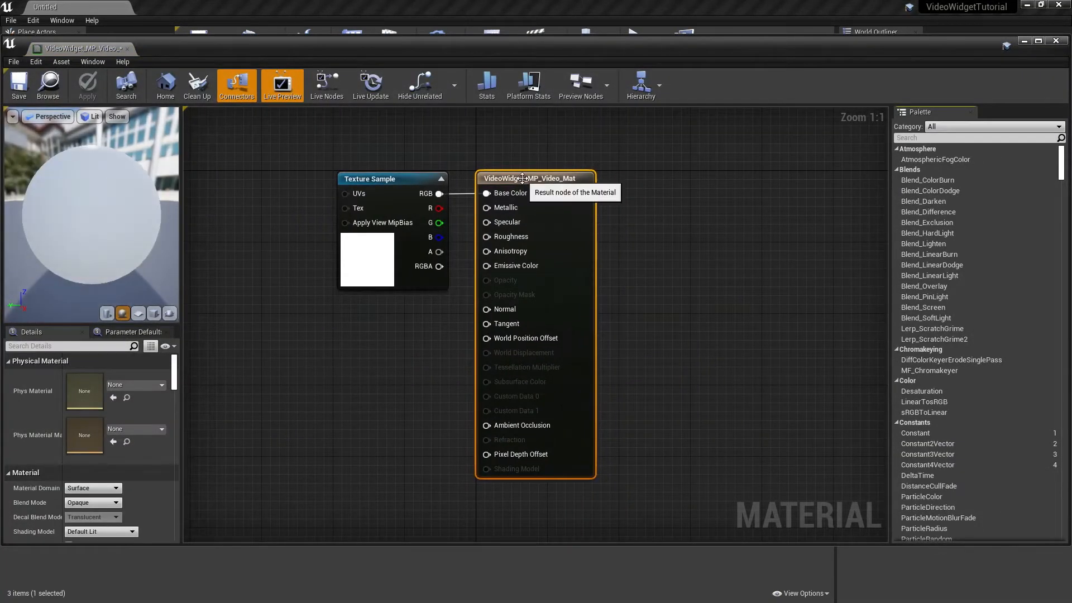
mouse_move(79, 491)
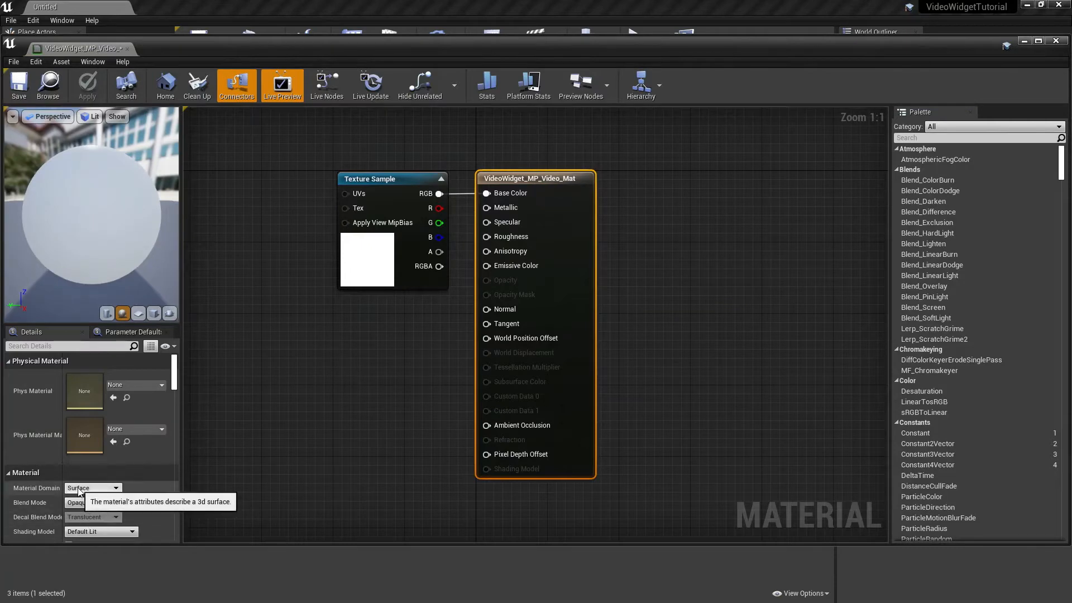
left_click(116, 487)
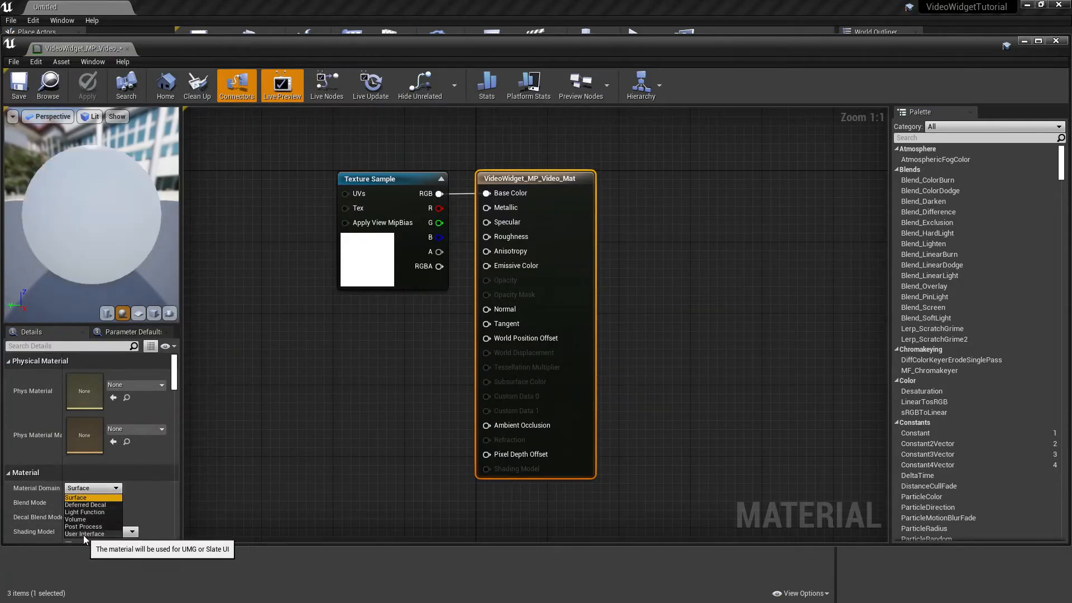
left_click(89, 533)
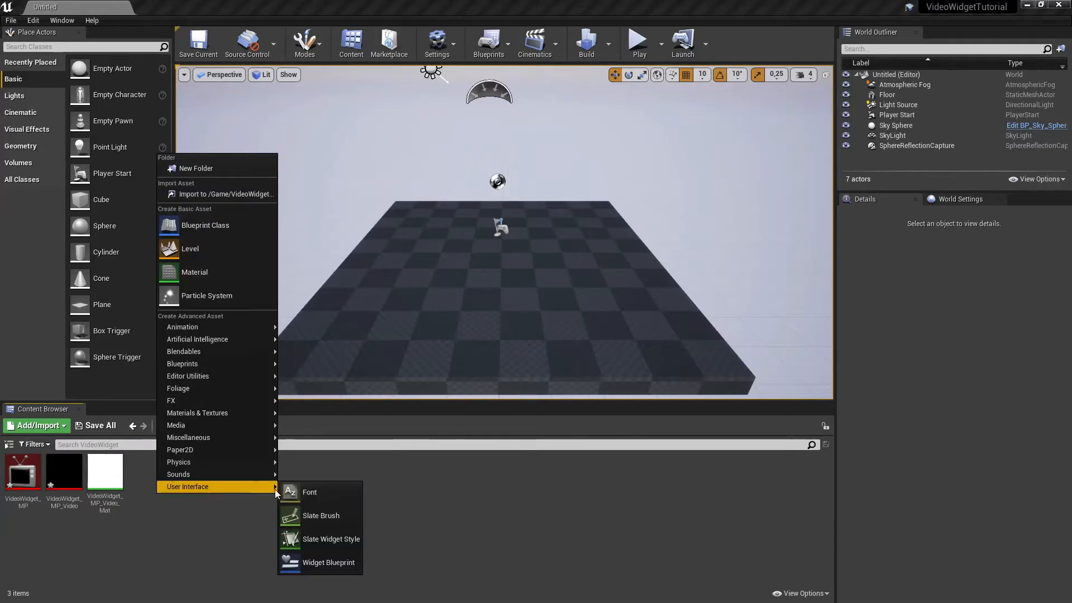
mouse_move(327, 562)
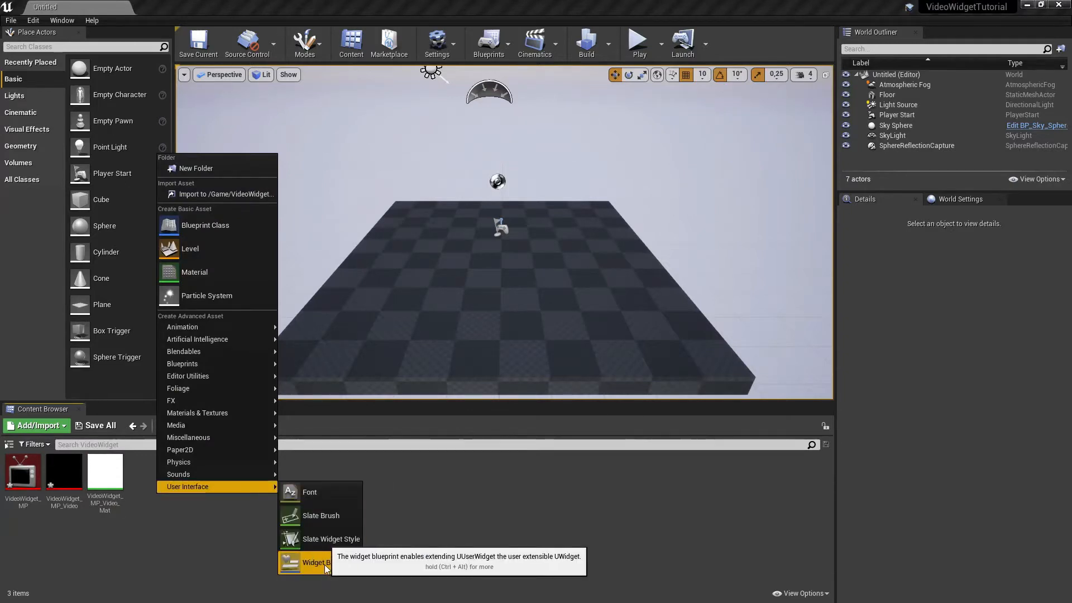
Create a widget blueprint named VideoWidget, then go back to the Content folder
left_click(317, 562)
type("VideoWidget")
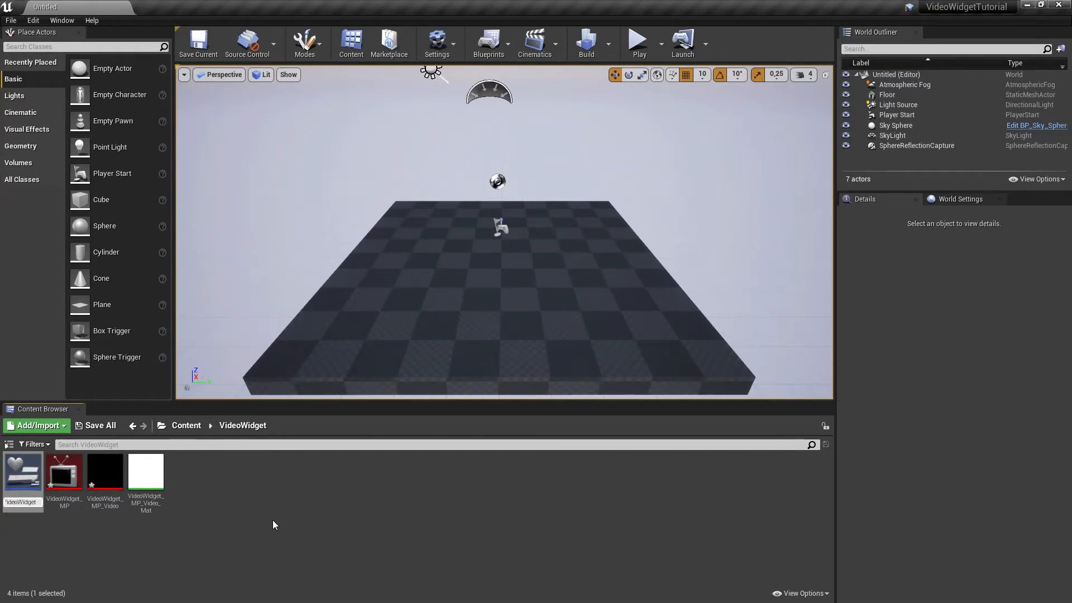
left_click(23, 471)
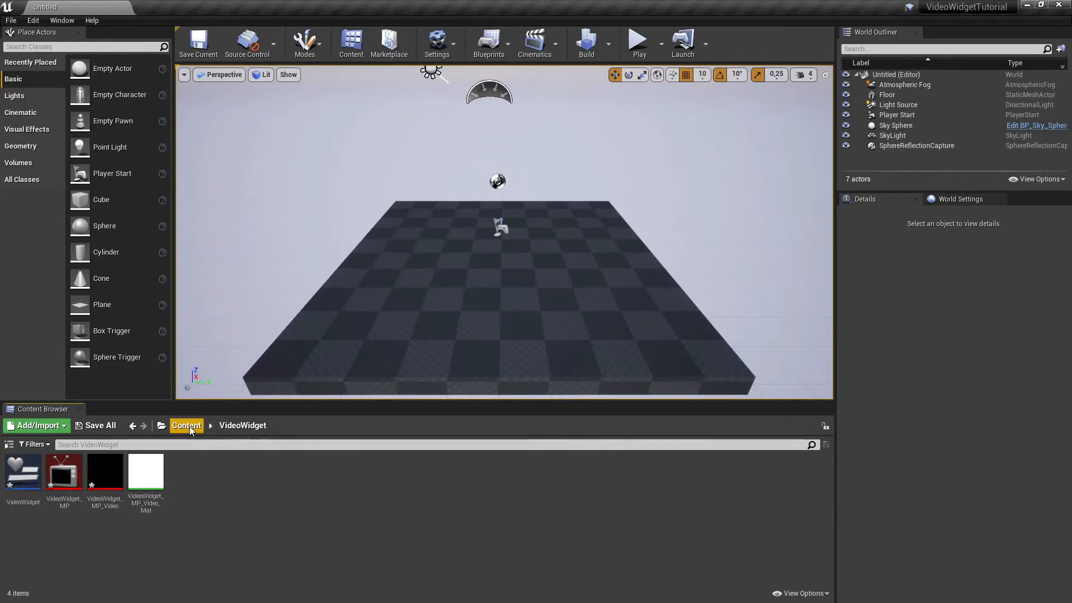
left_click(185, 425)
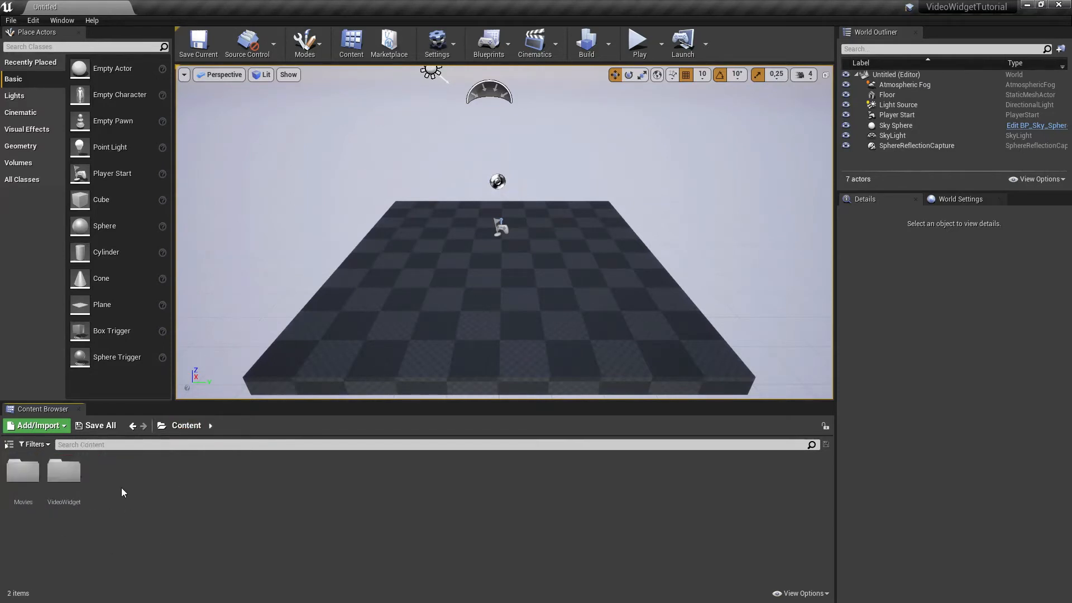
Make a NewWorld level asset in Content and open it
left_click(33, 425)
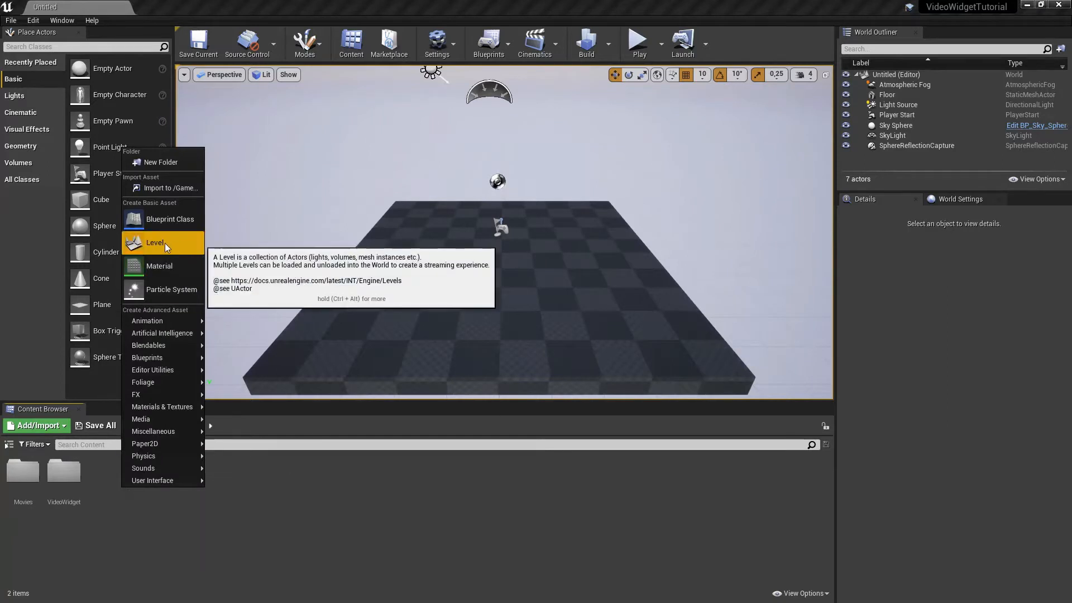
left_click(154, 243)
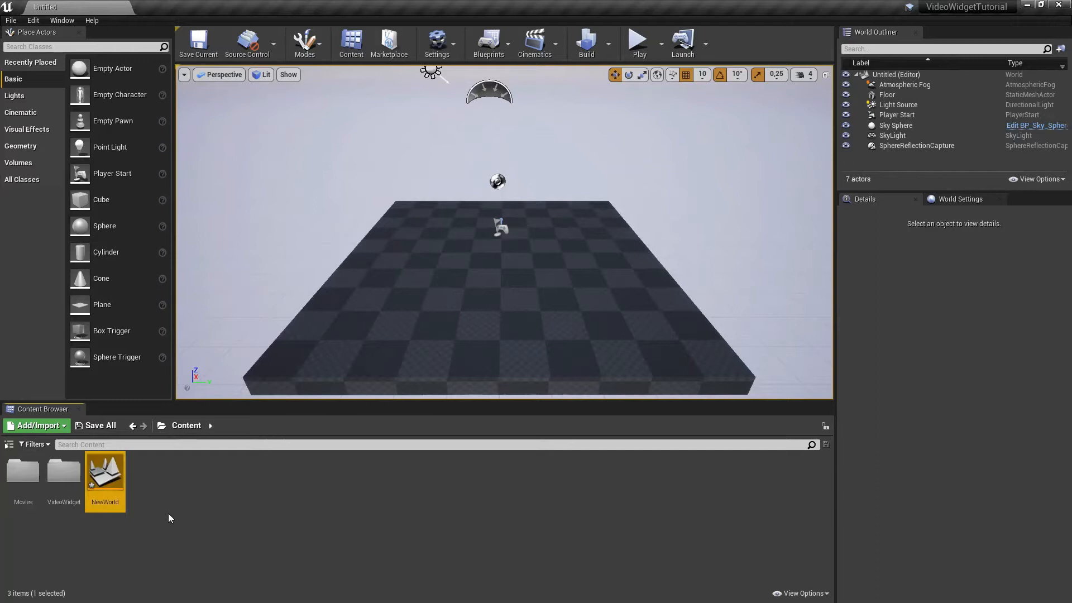
left_click(99, 425)
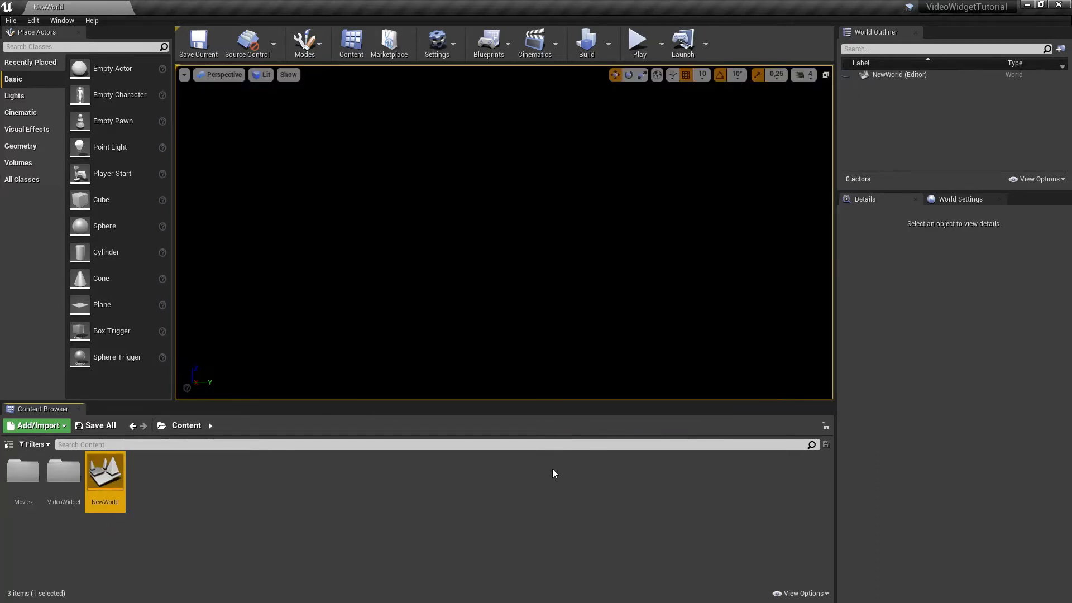
mouse_move(490, 43)
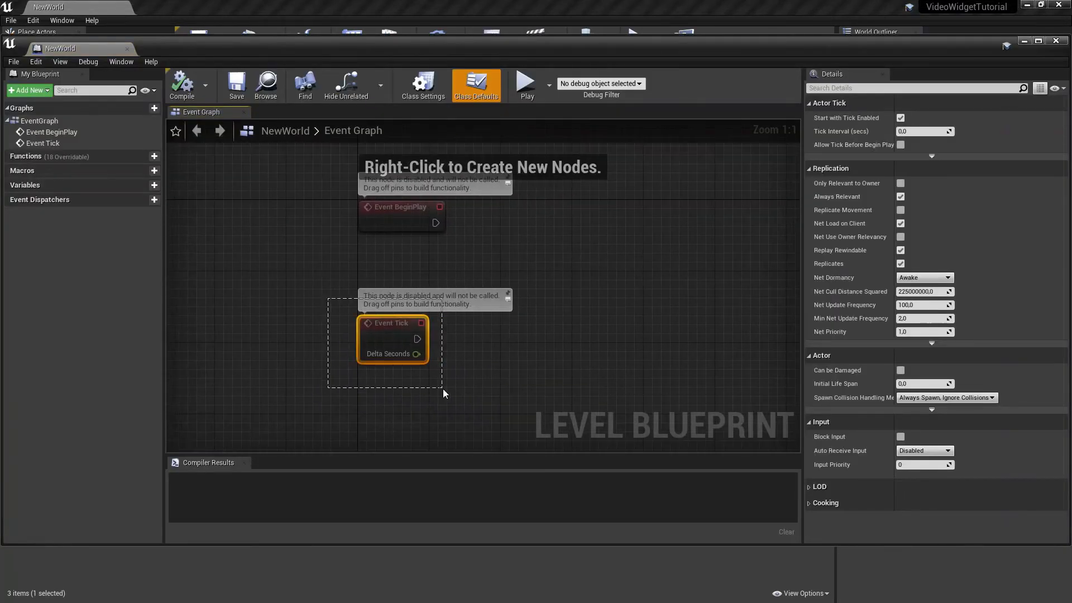
Remove Event Tick and make BeginPlay create a VideoWidget and add it to the viewport
key("Delete")
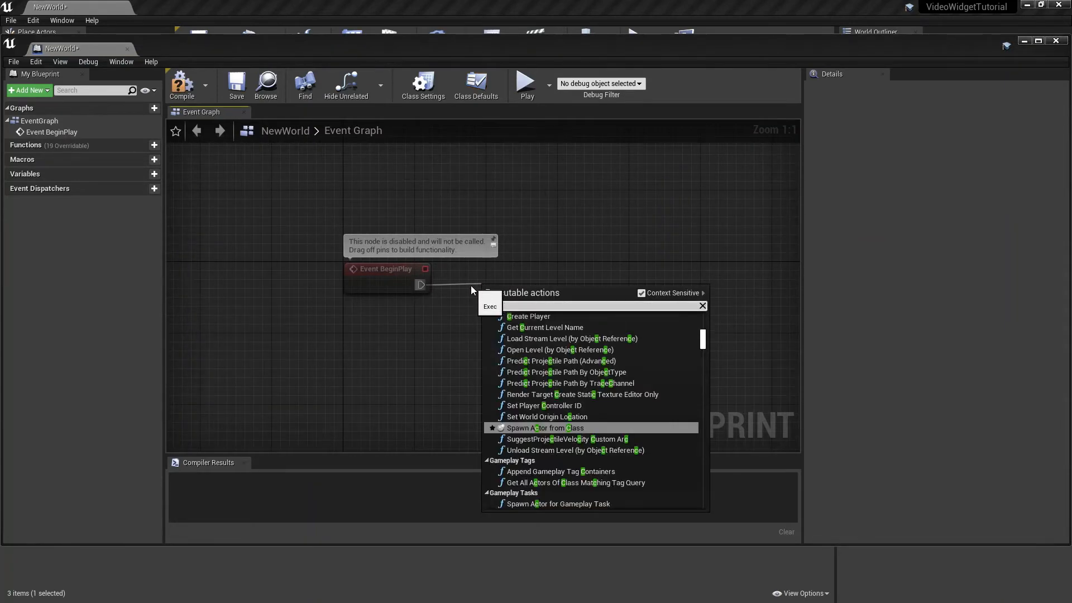
type("widget")
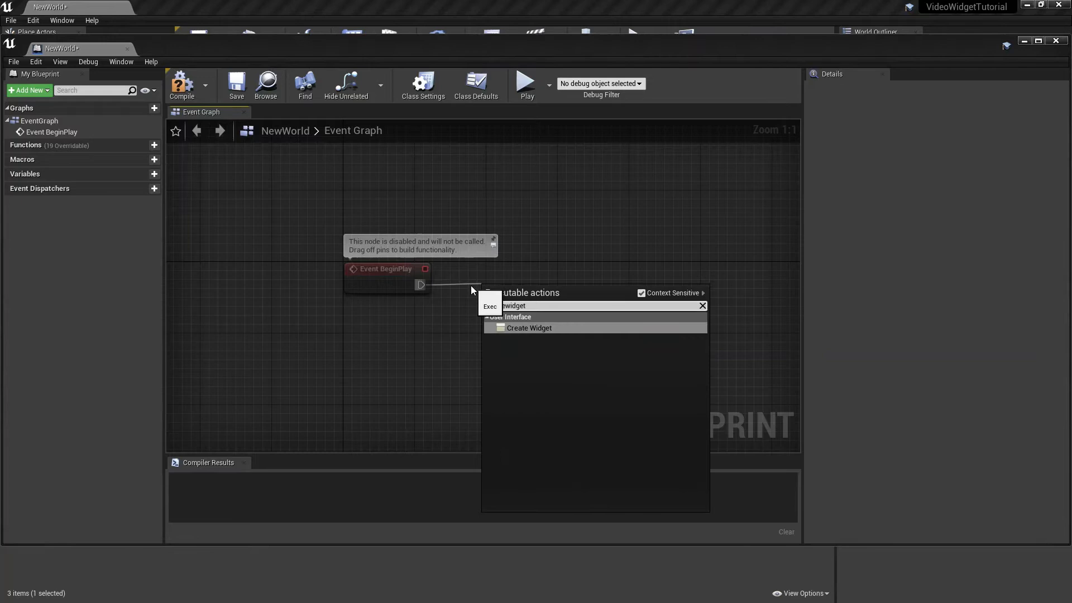
left_click(528, 328)
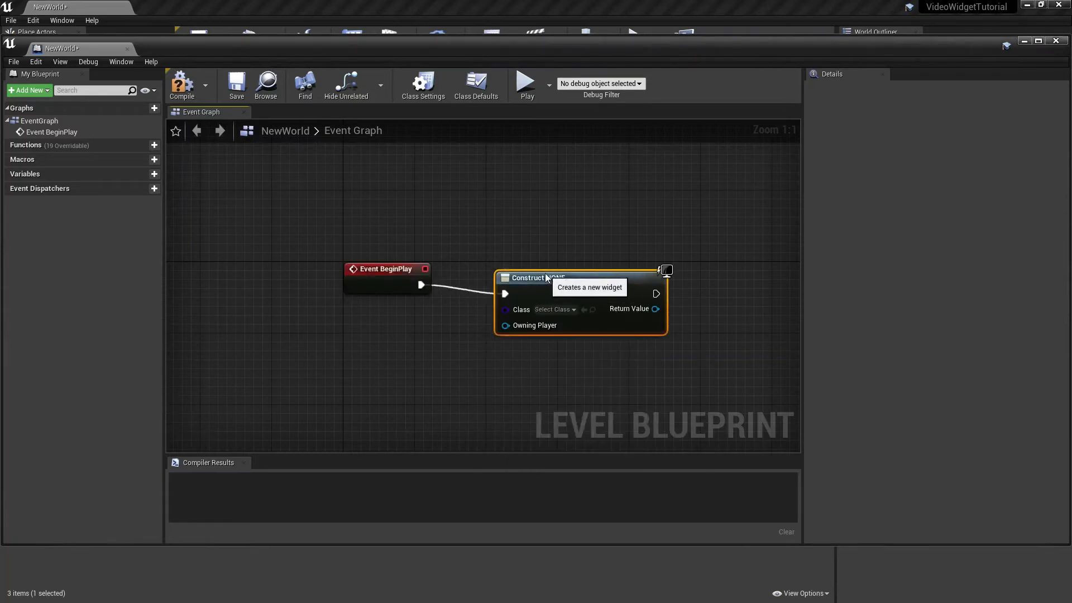
left_click(550, 300)
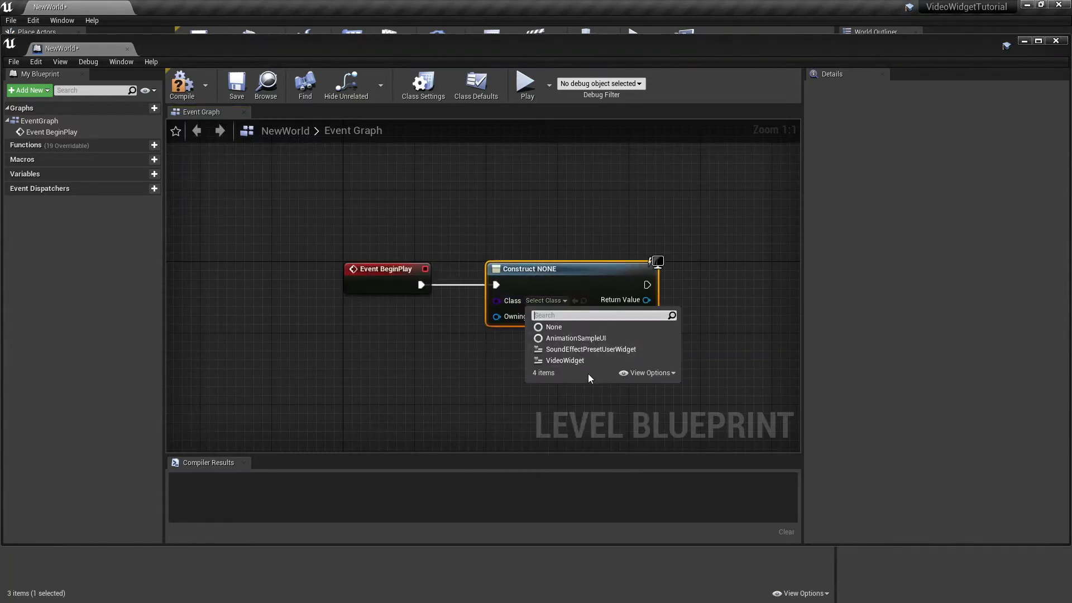
left_click(564, 360)
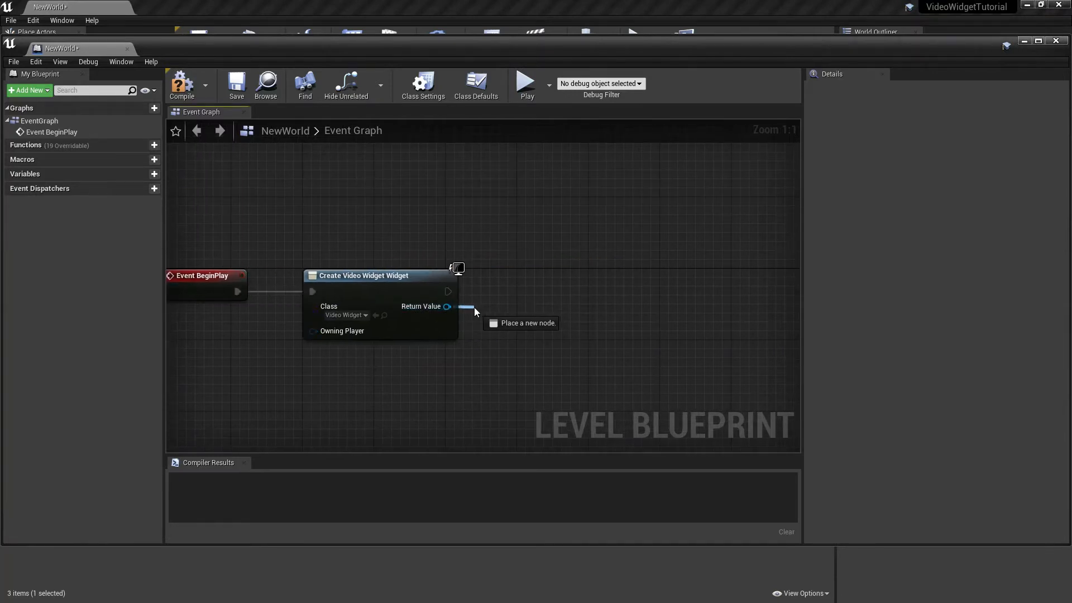
left_click(469, 307)
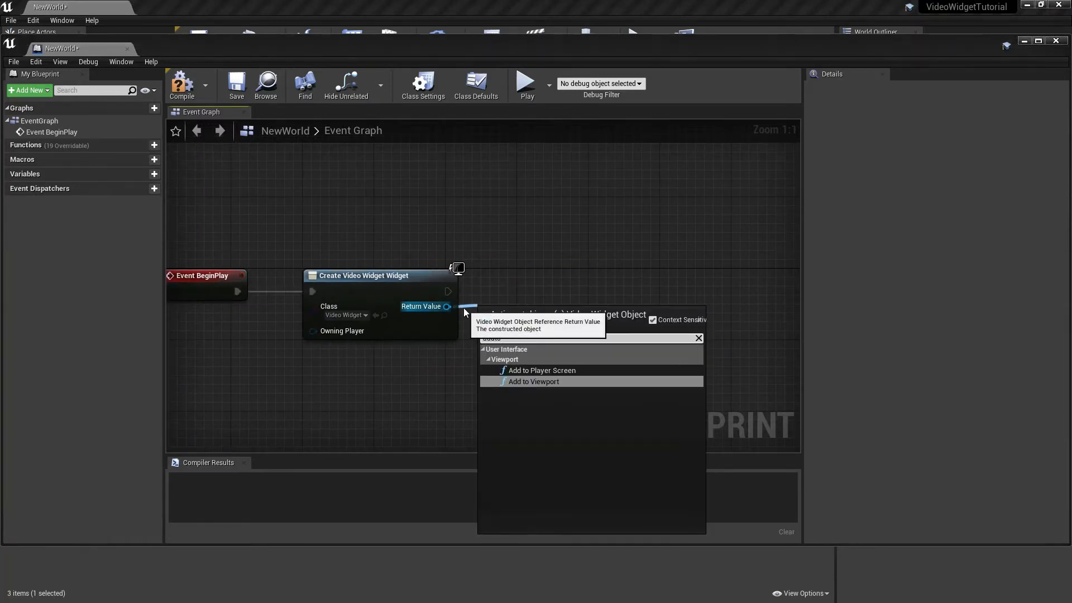
left_click(533, 381)
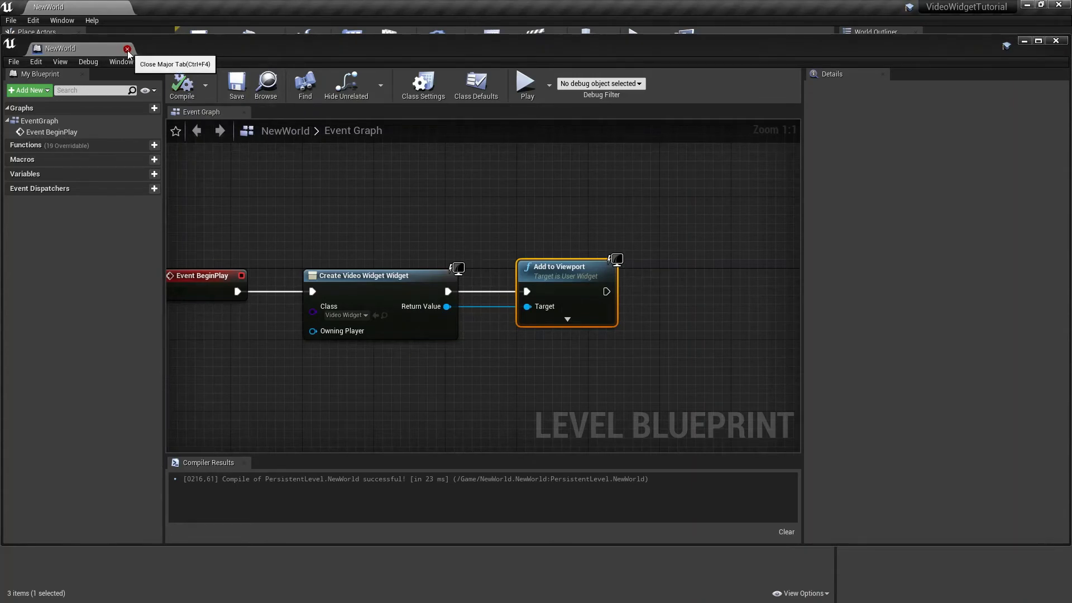
left_click(127, 50)
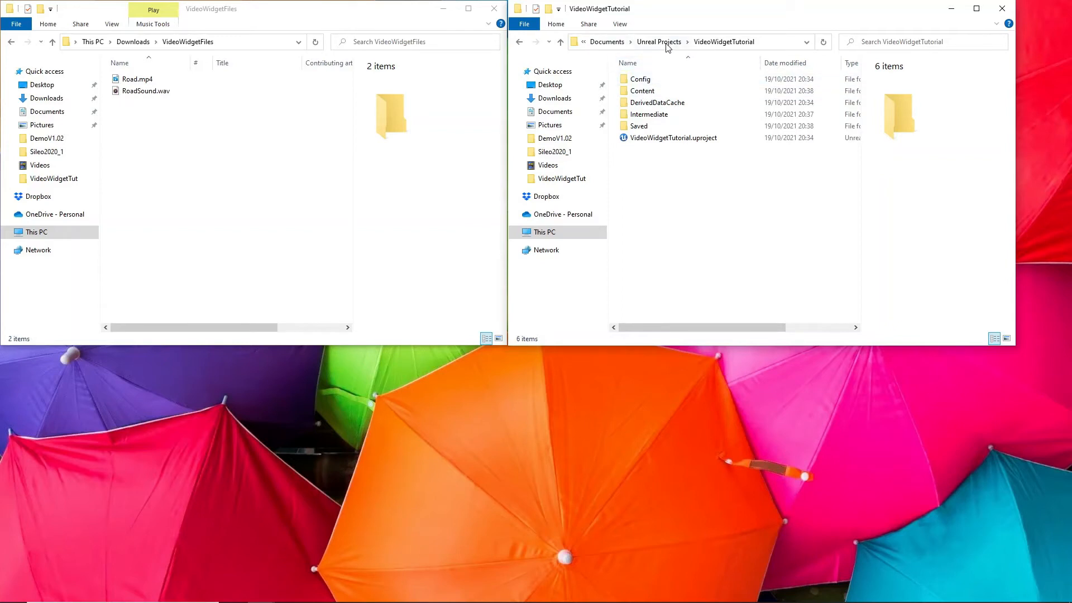
mouse_move(642, 90)
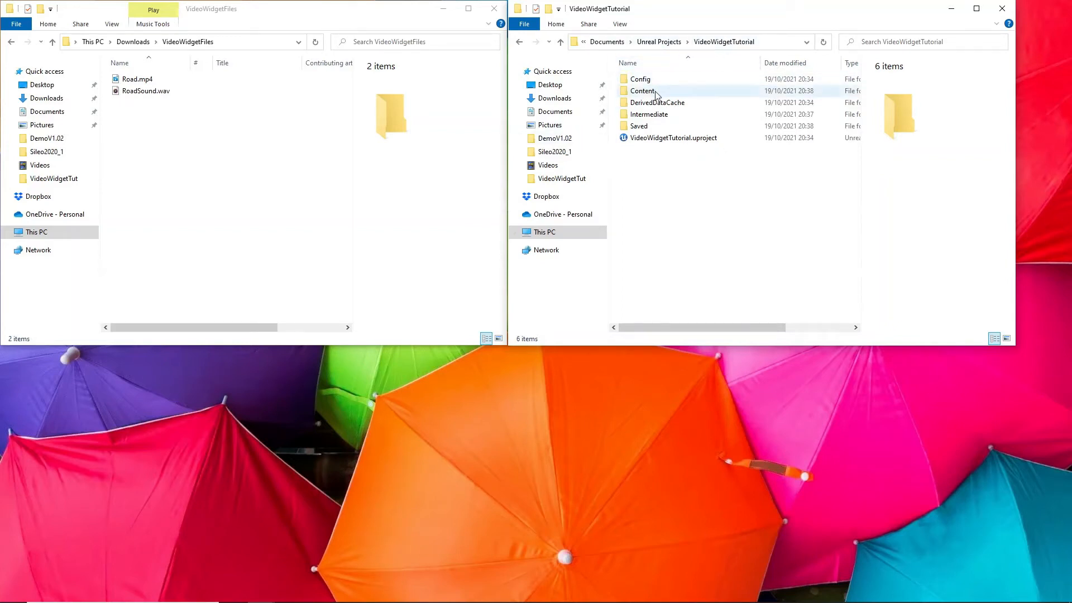
Copy Road.mp4 into the project's Content\Movies folder and return to Unreal
double_click(643, 91)
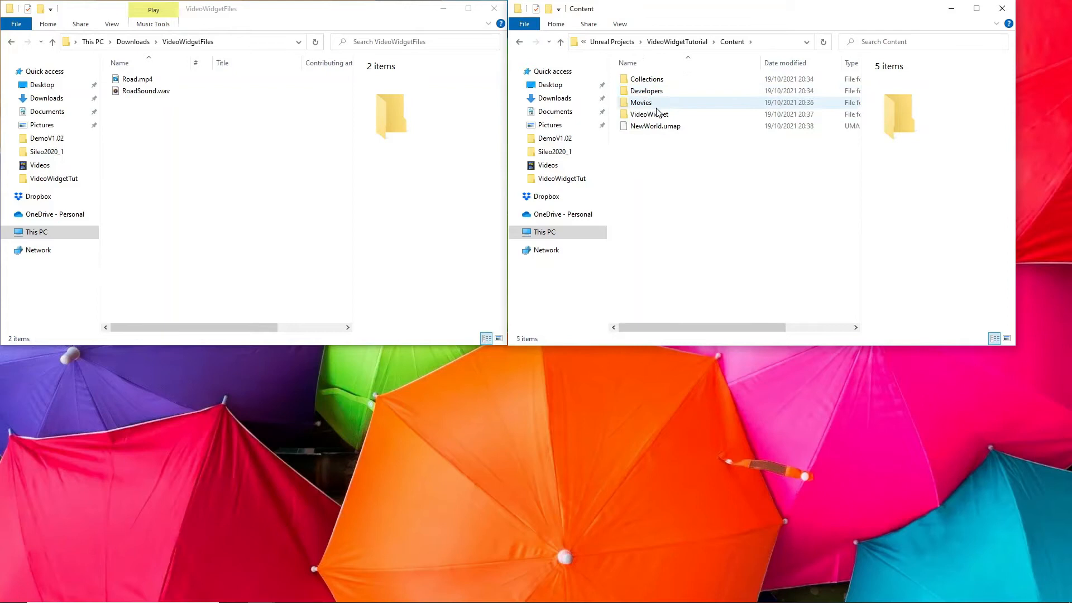
left_click(640, 103)
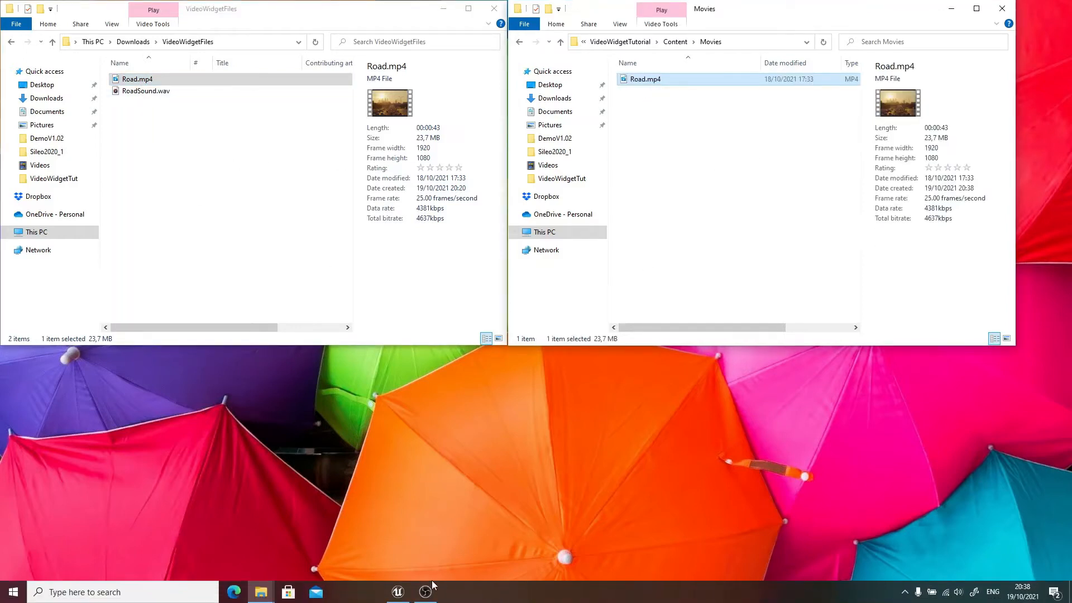
left_click(396, 591)
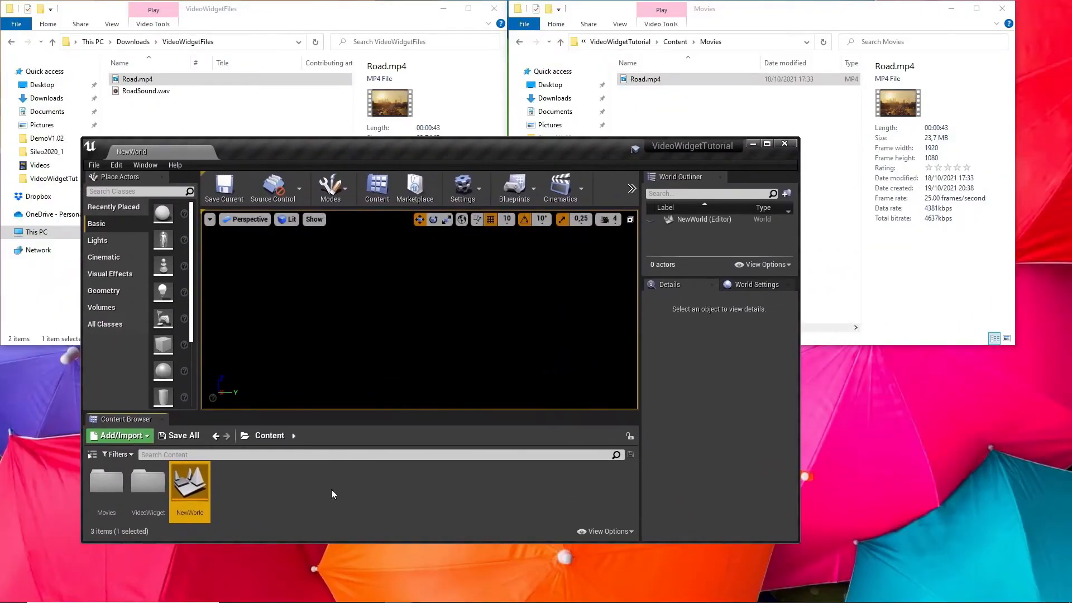
Confirm Road is in Movies, then import RoadSound.wav into the VideoWidget folder
double_click(105, 488)
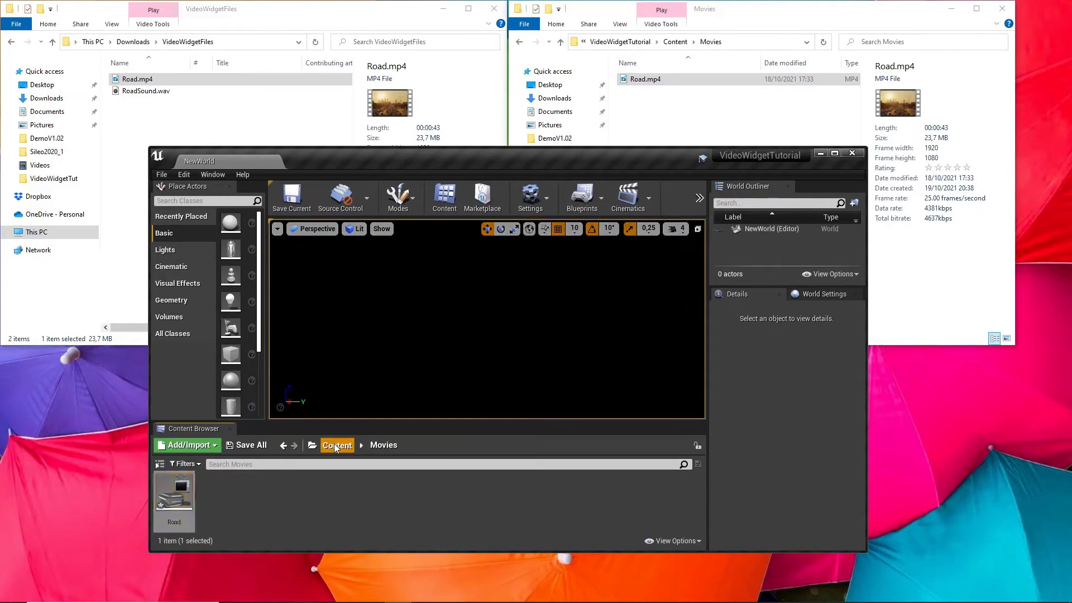
left_click(336, 445)
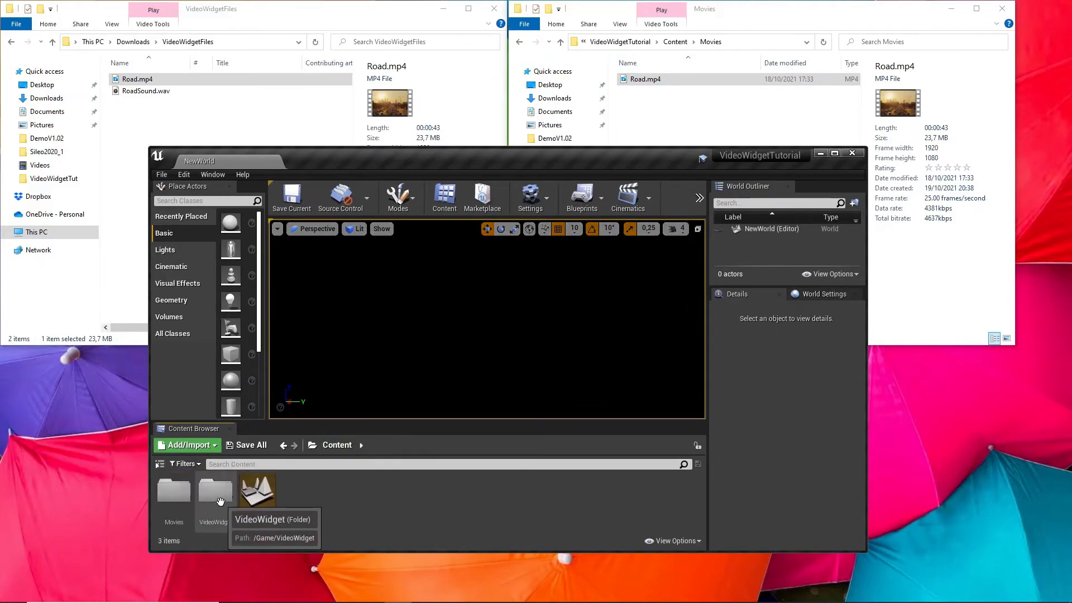
double_click(213, 489)
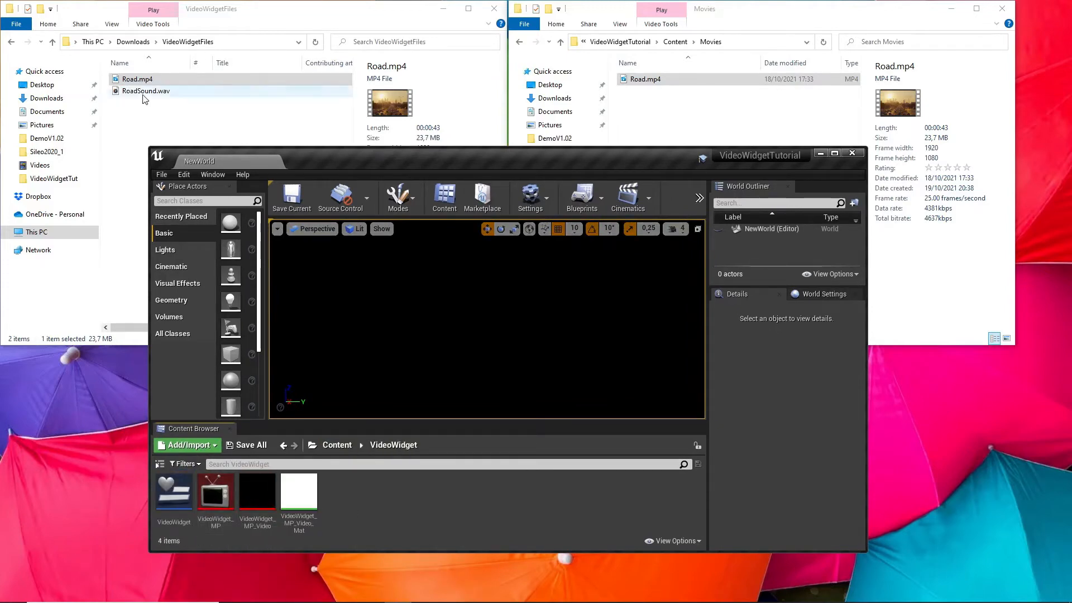
left_click(145, 90)
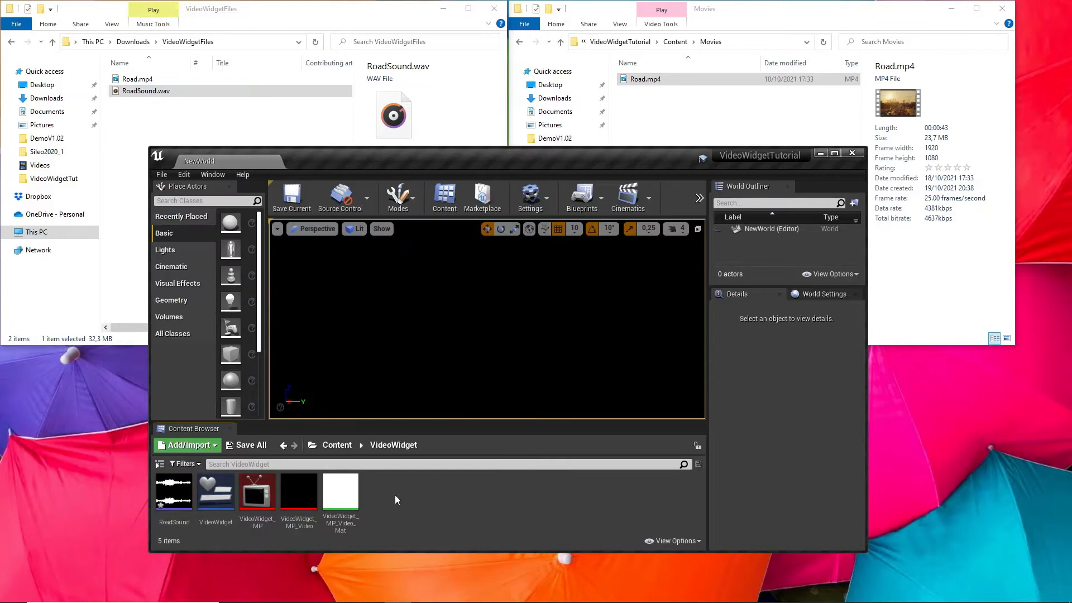
mouse_move(804, 171)
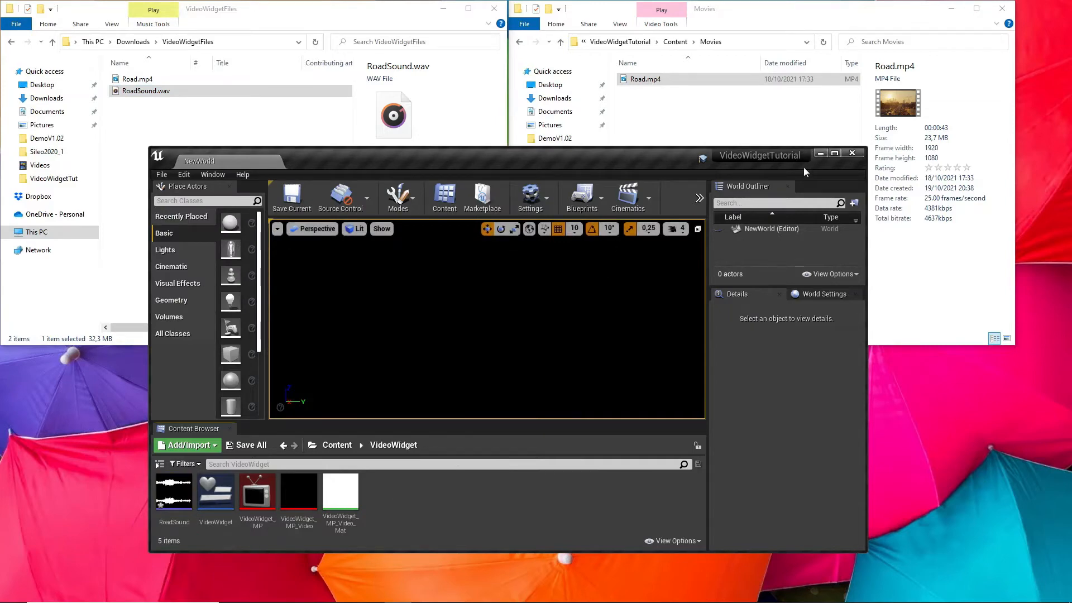
Maximize the editor and open the VideoWidget blueprint in the designer
left_click(834, 153)
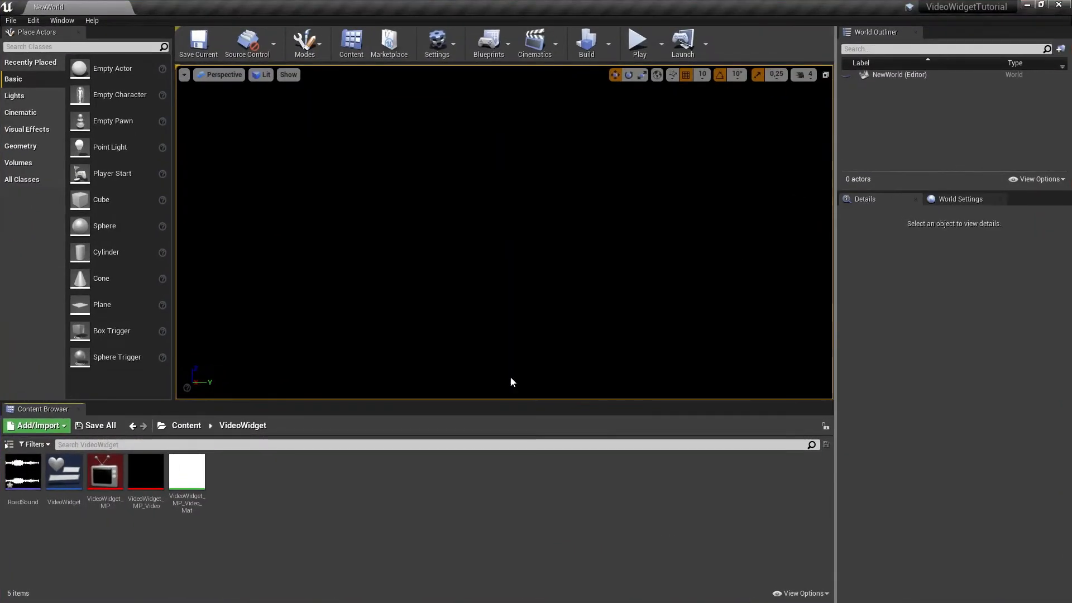
mouse_move(247, 514)
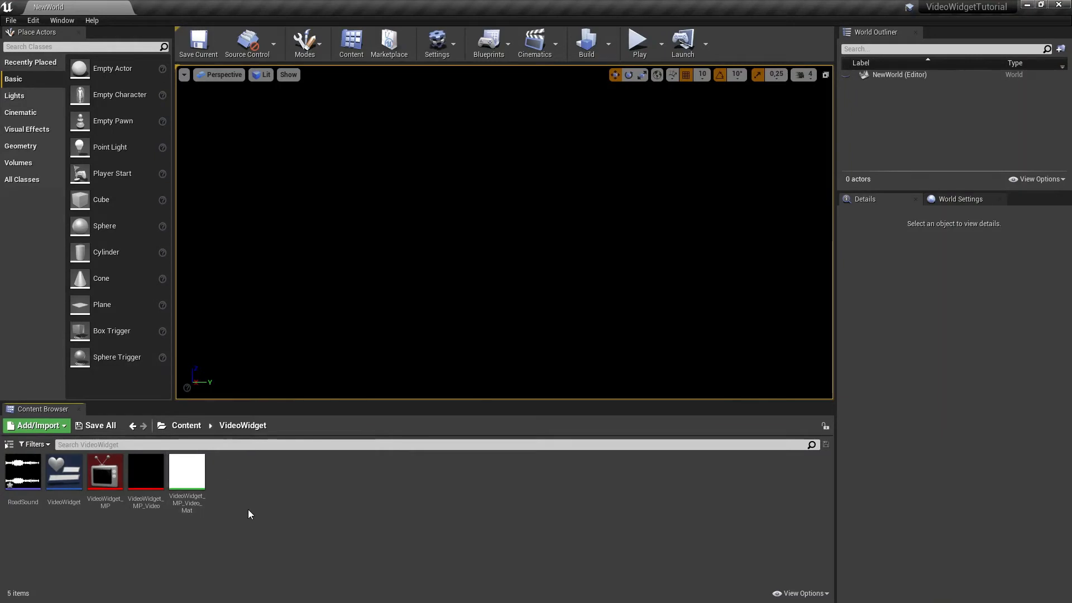
mouse_move(241, 502)
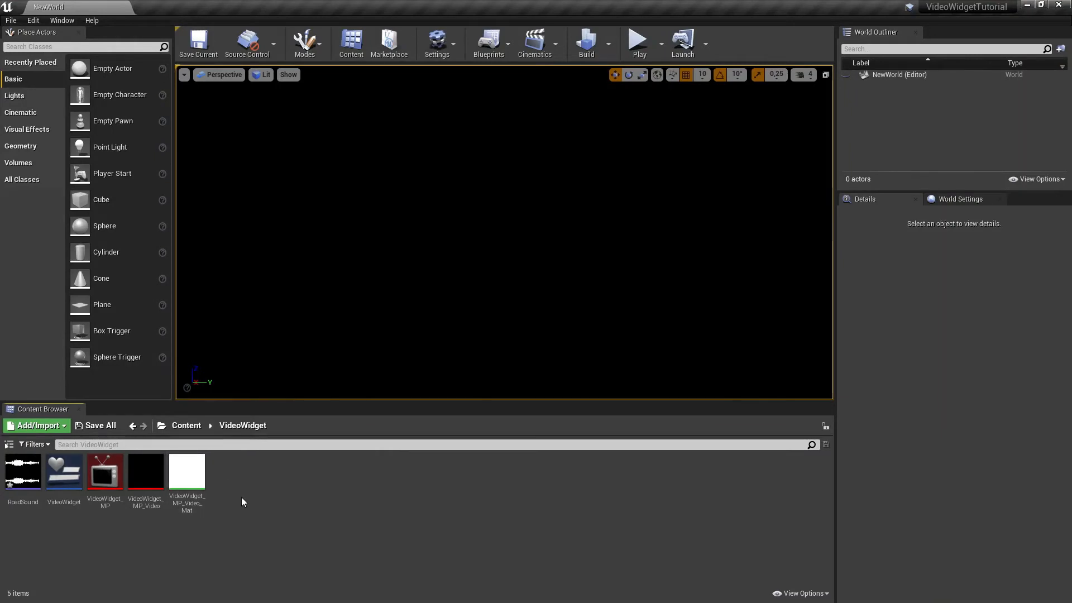
left_click(63, 472)
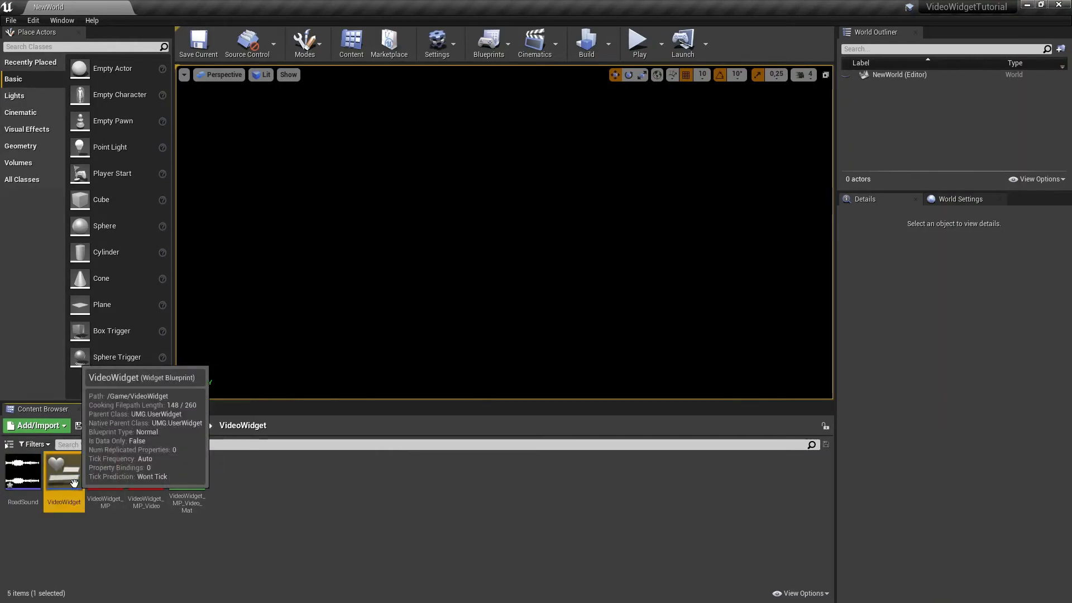
double_click(64, 469)
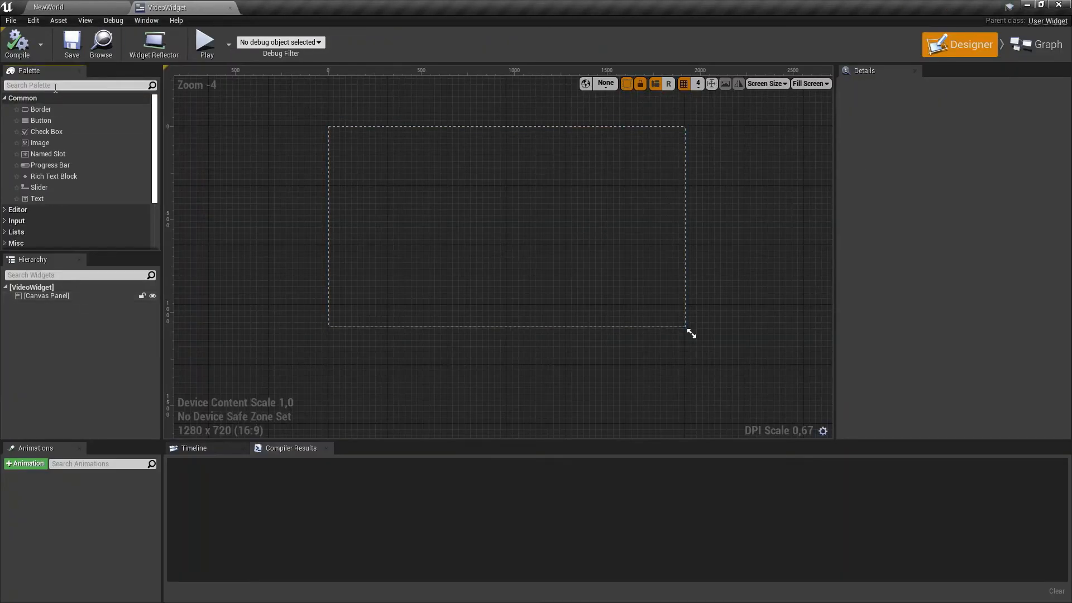
Add a Button renamed VideoButton to the canvas, holding an Image renamed Video
type("button")
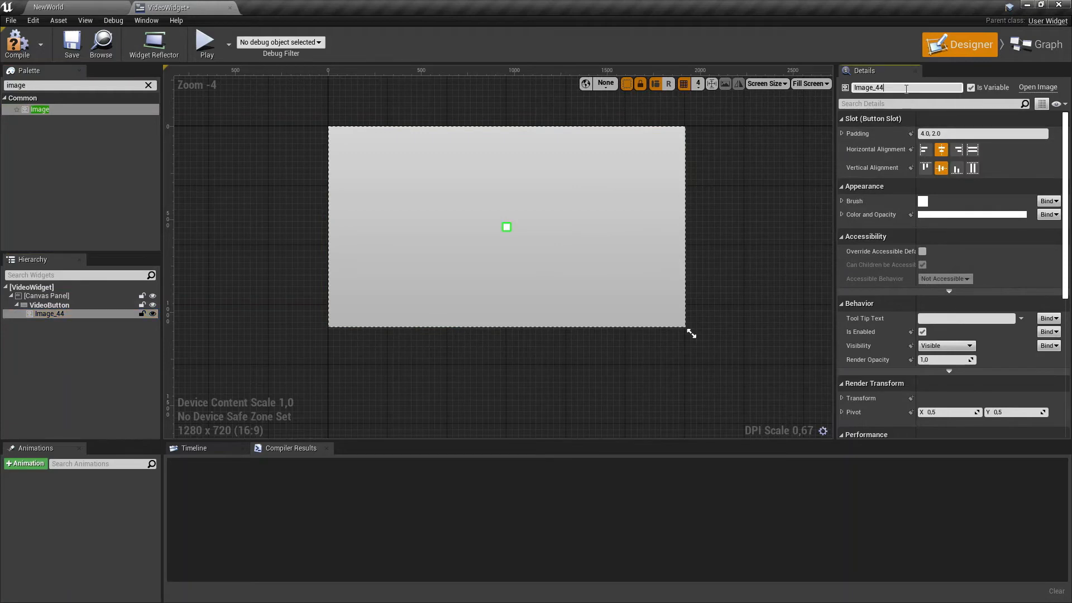
type("Video")
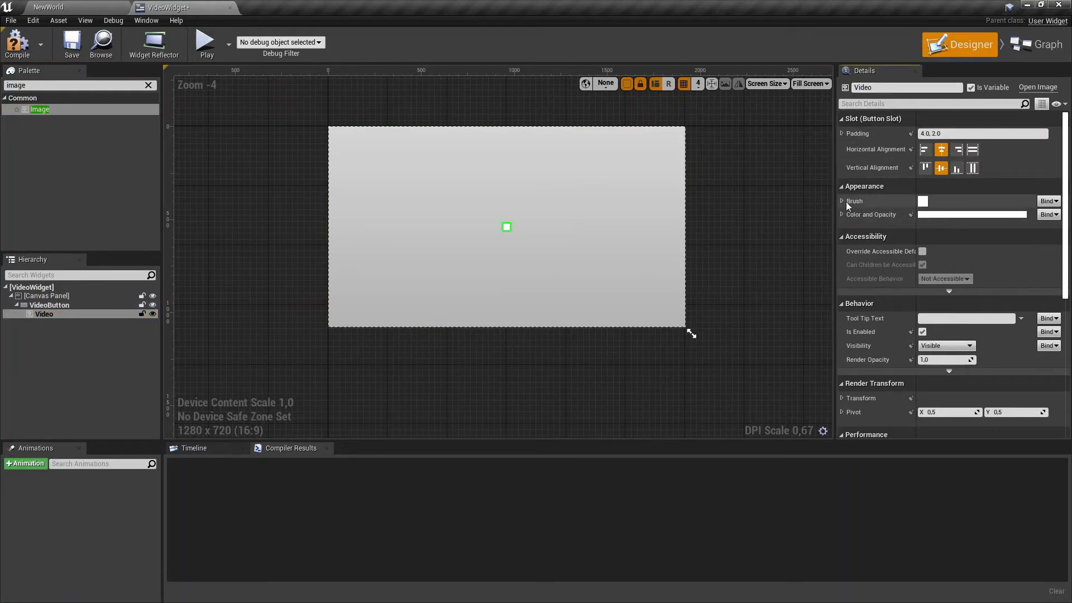
Size the Video image 1920×1080, give it VideoWidget_MP_Video_Mat, save, and view the Graph
left_click(843, 200)
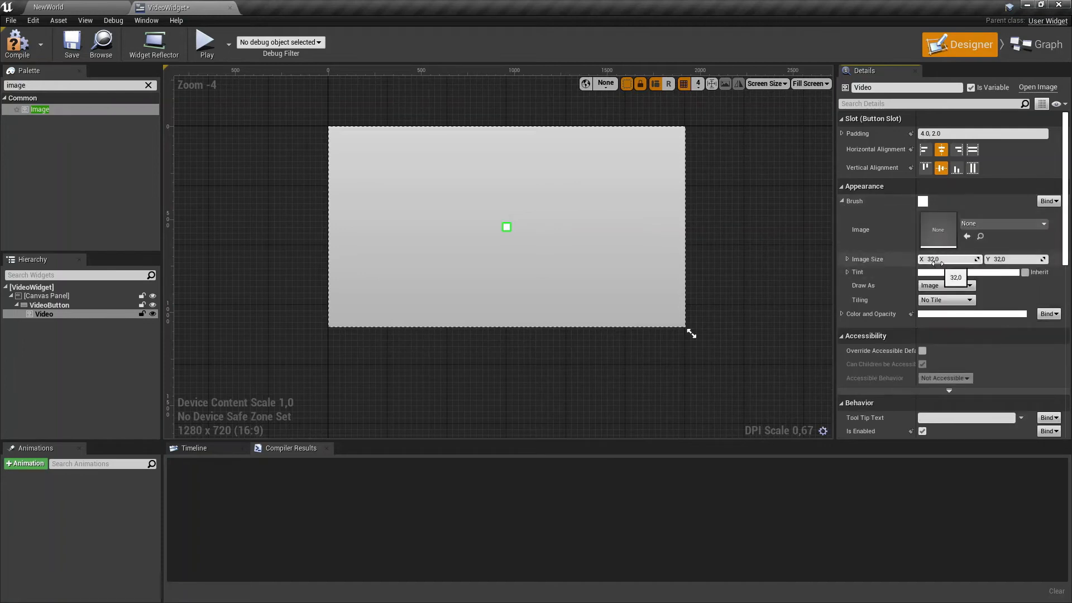
type("1920")
left_click(1016, 259)
type("1080")
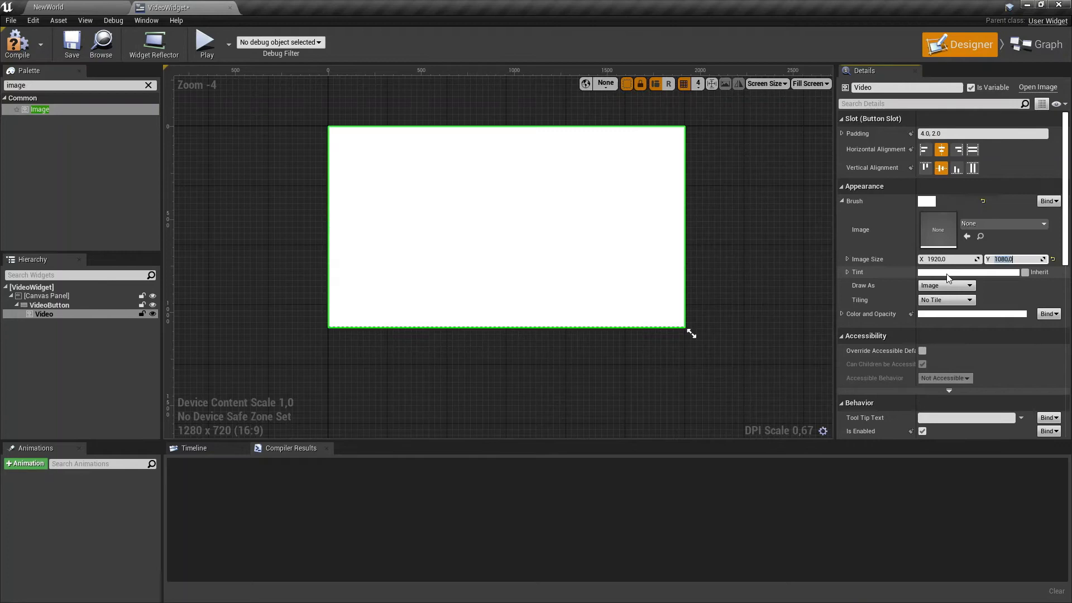
mouse_move(858, 229)
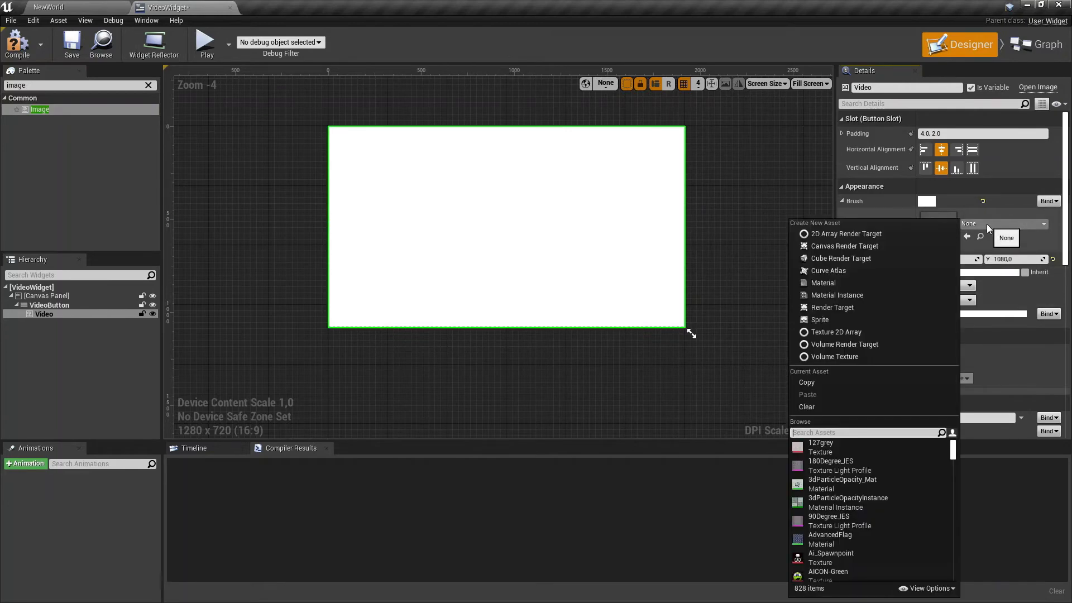
type("video")
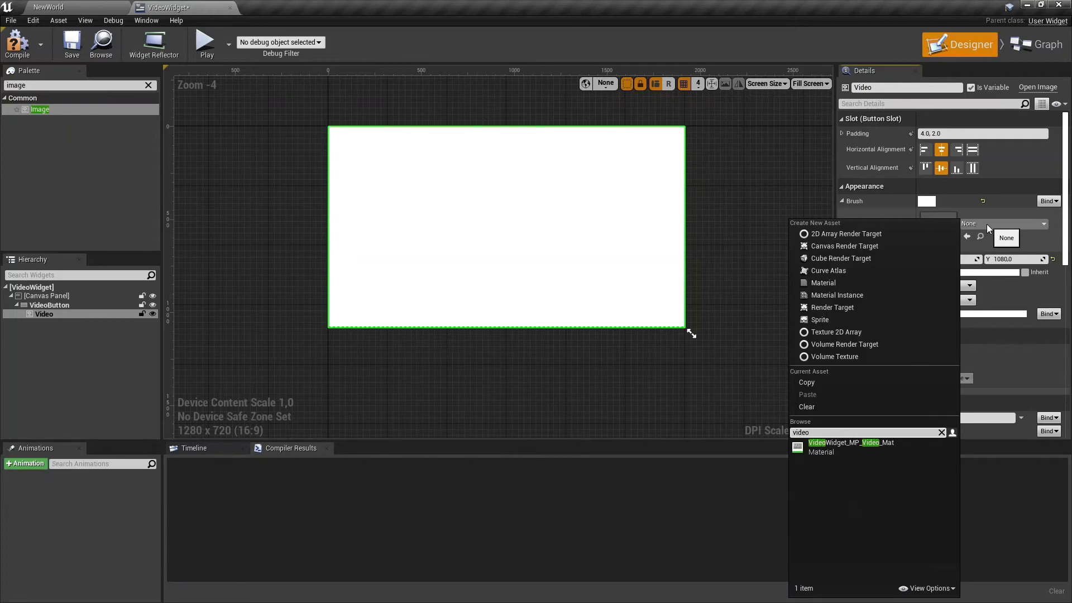
left_click(850, 442)
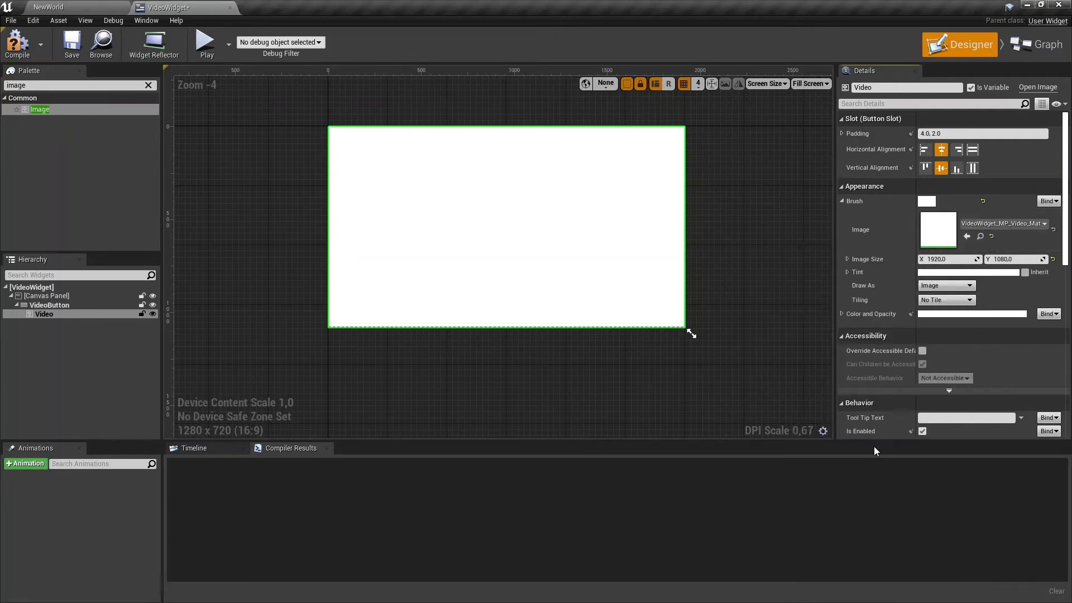
mouse_move(17, 43)
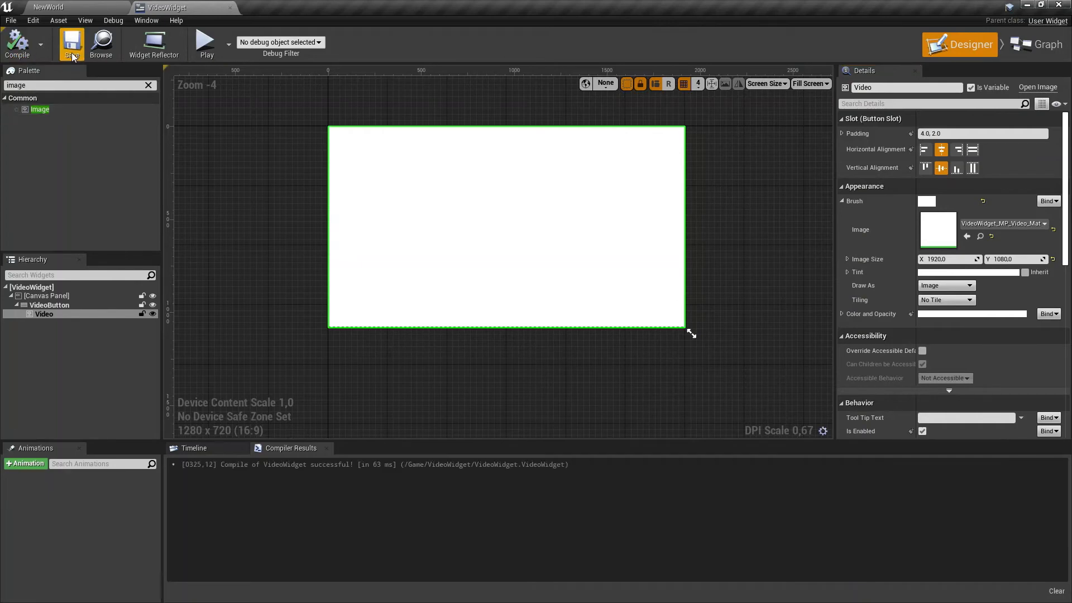
mouse_move(1038, 43)
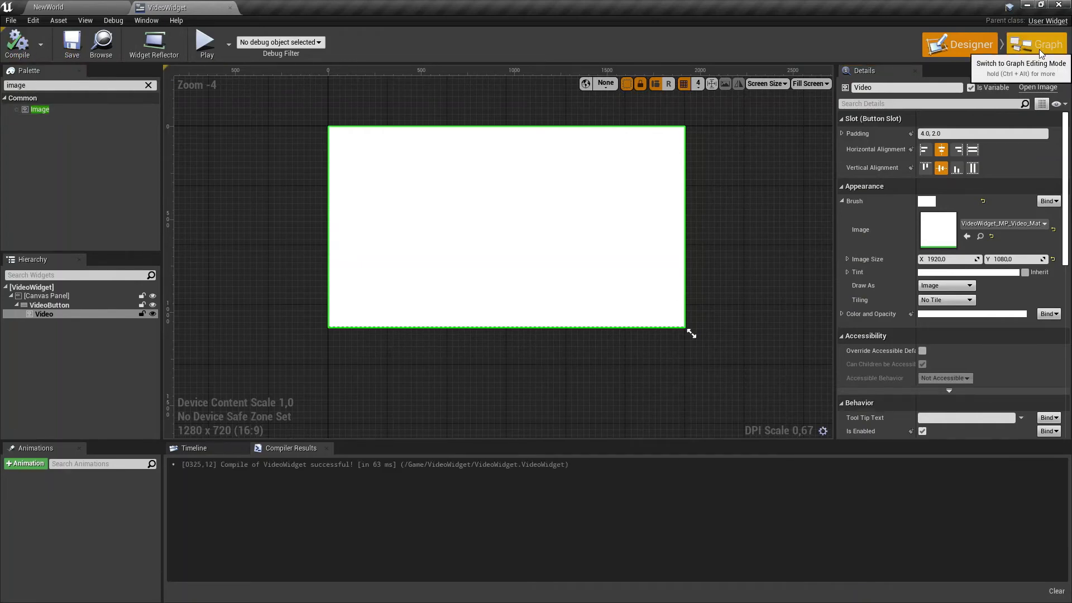
left_click(1034, 43)
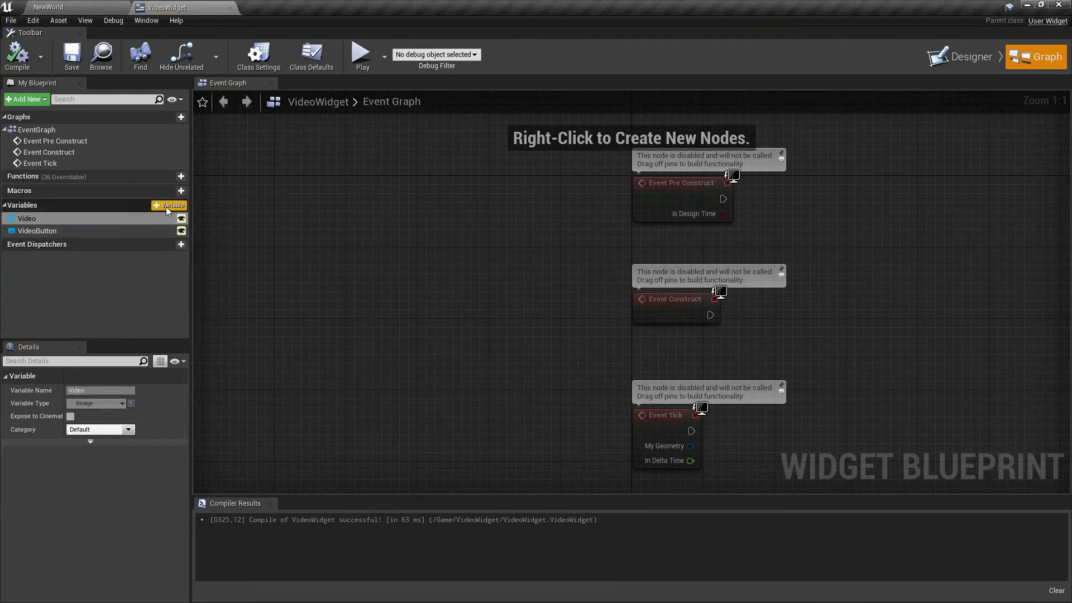
Create a MediaPlayer variable of Media Player type with VideoWidget_MP as default value
left_click(168, 204)
type("MediaPlayer")
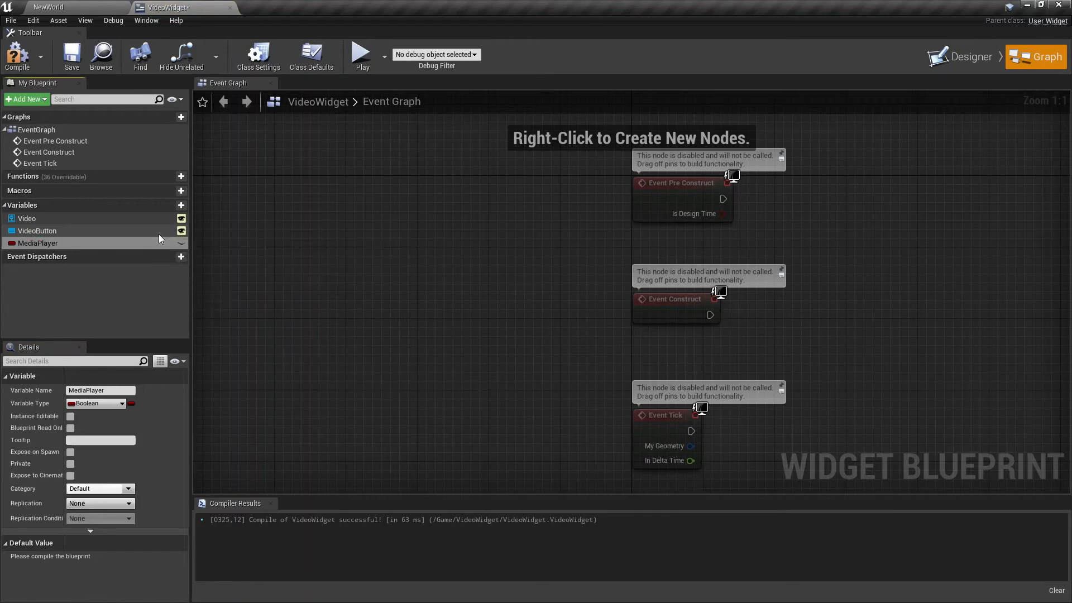
left_click(96, 403)
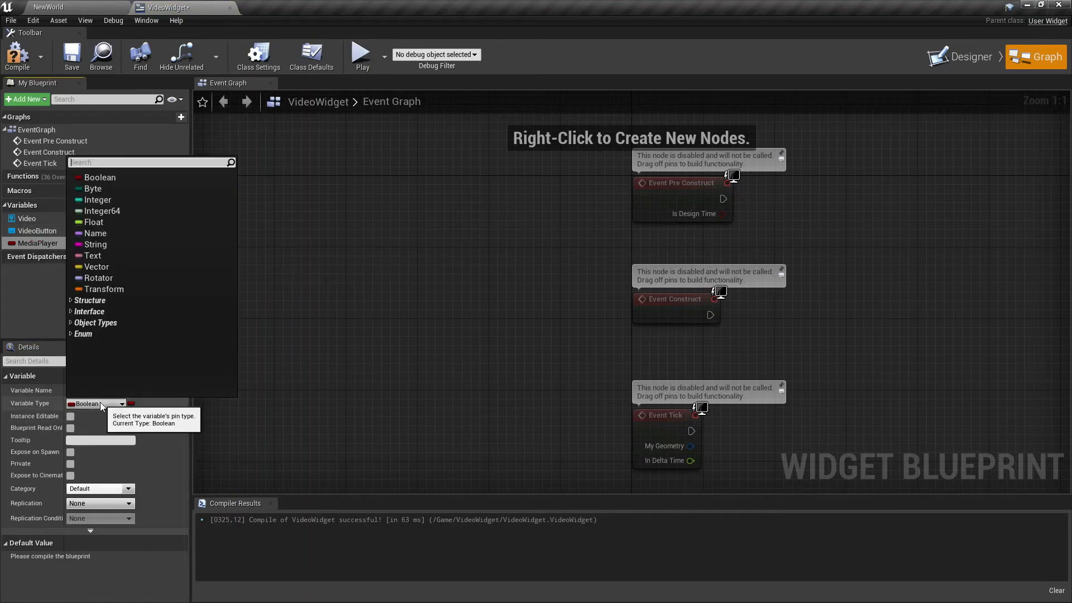
type("mediapla")
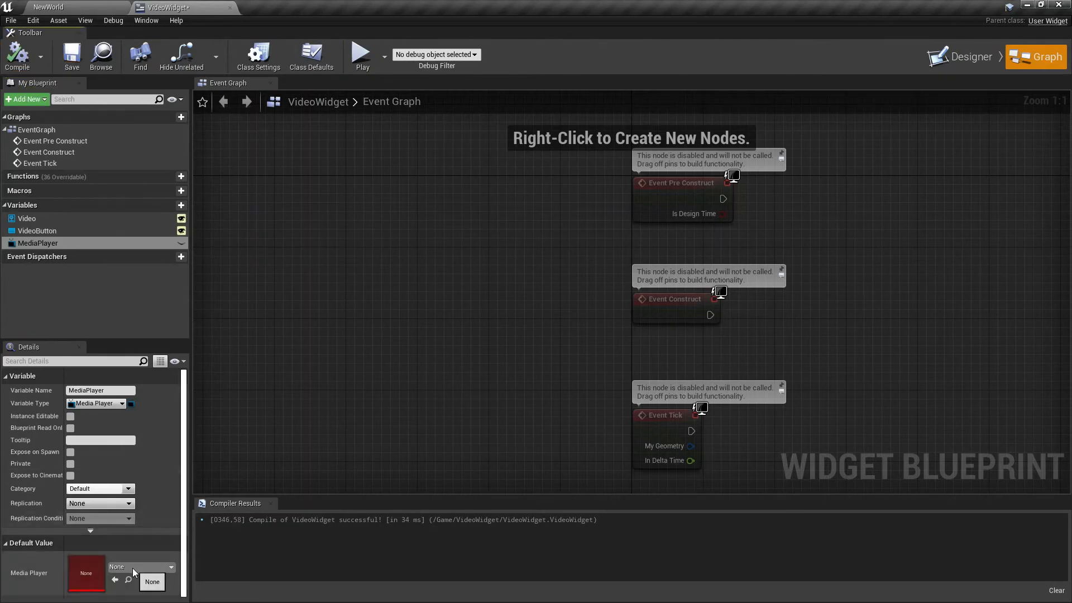
left_click(142, 566)
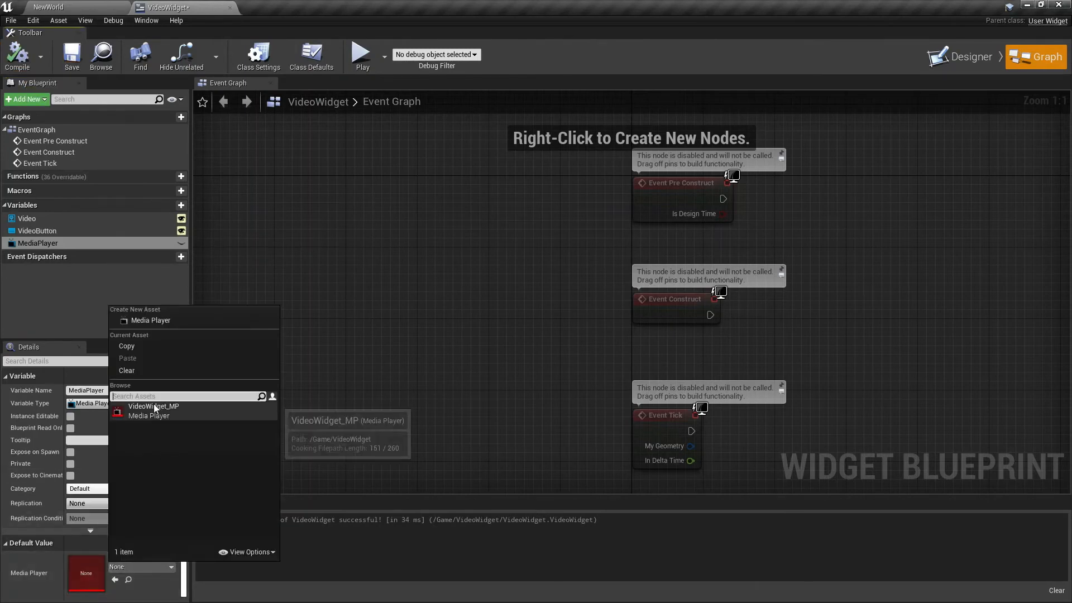
left_click(153, 406)
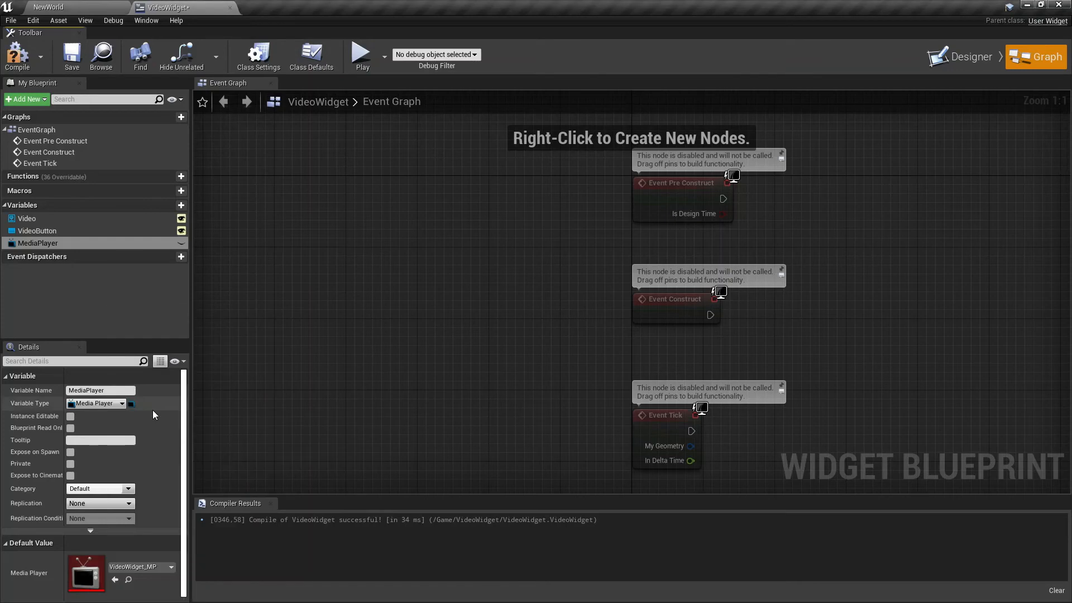
mouse_move(161, 395)
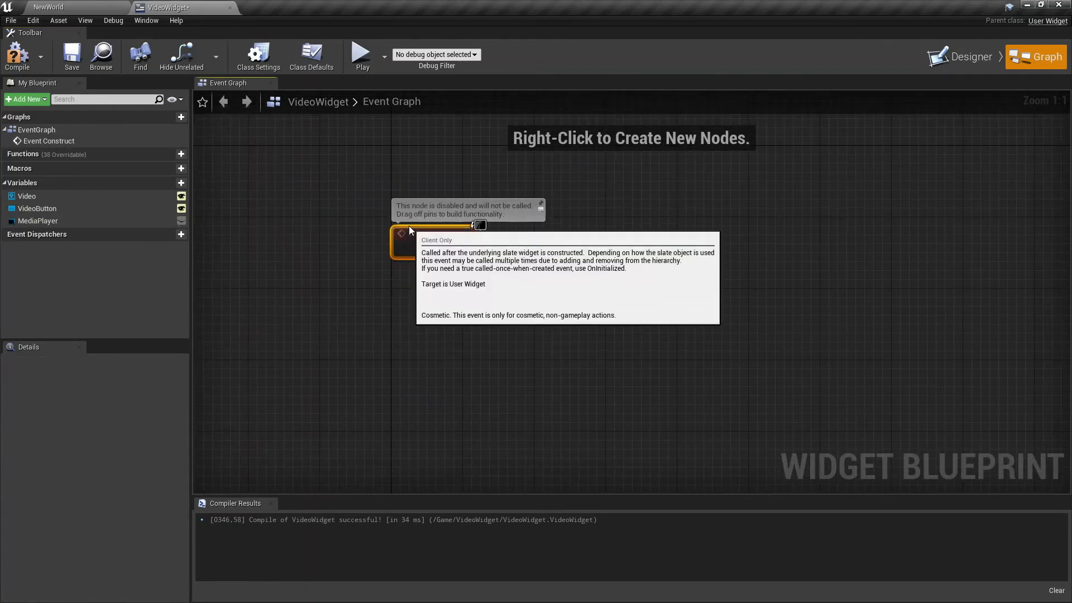
Call Open Source on MediaPlayer from Event Construct, using Road as media source
left_click(37, 220)
type("opensource")
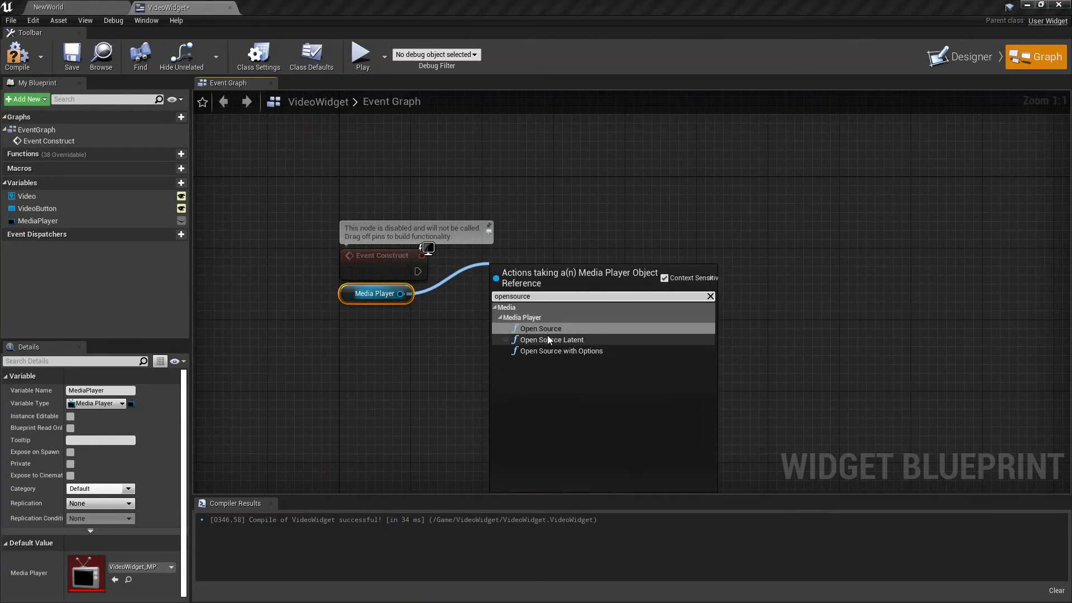
left_click(540, 328)
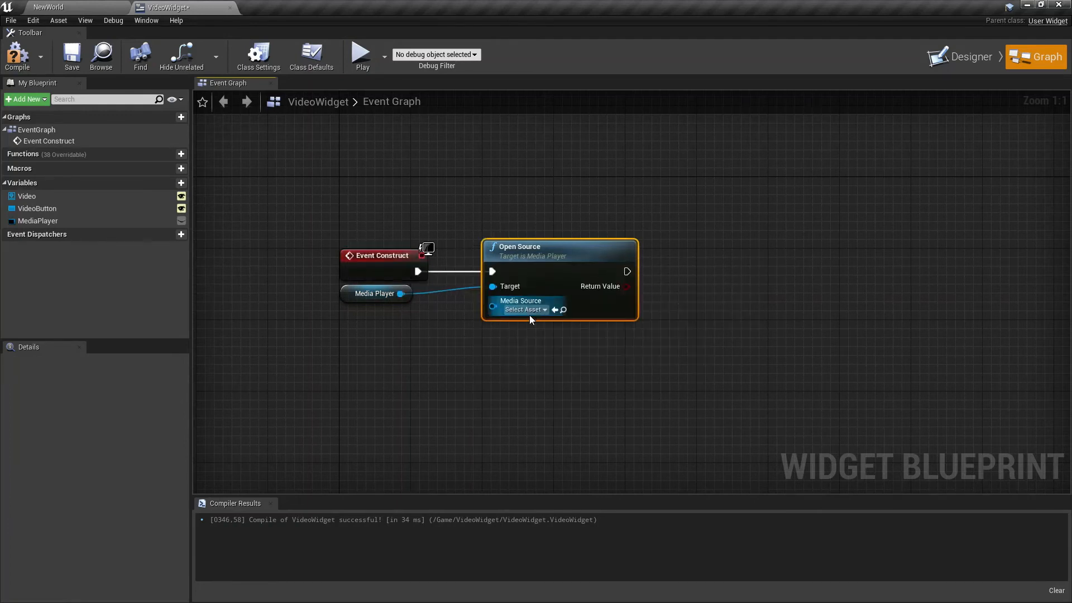
left_click(523, 308)
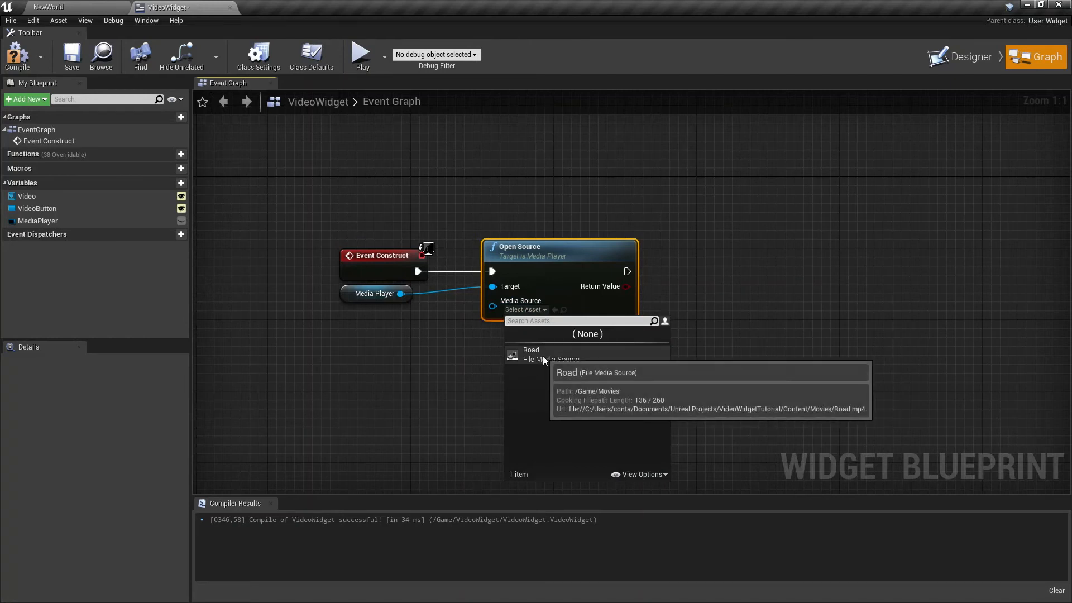
left_click(531, 354)
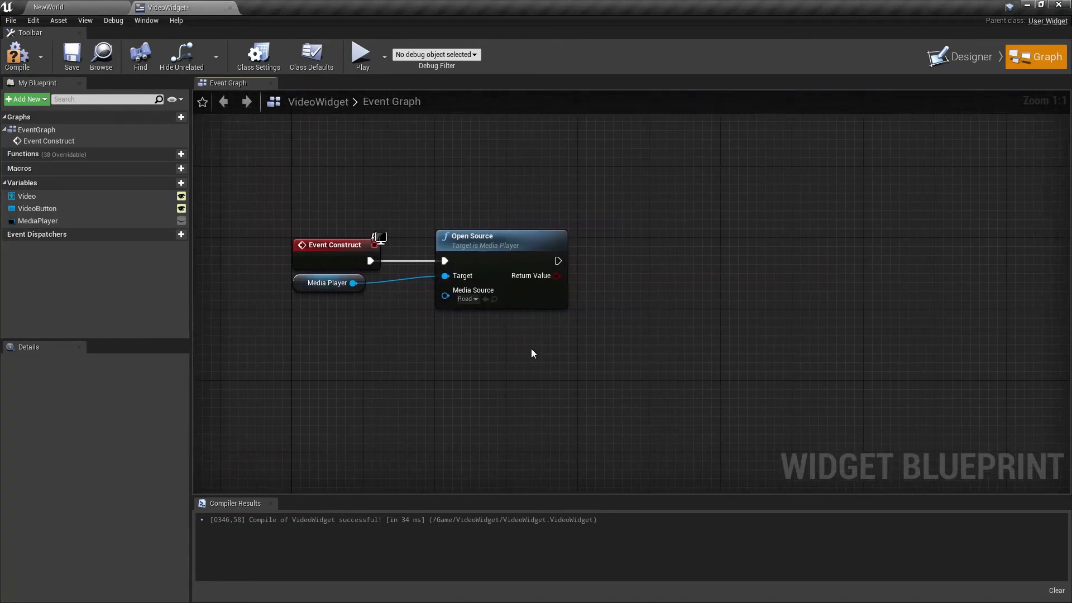
mouse_move(557, 261)
type("spaw")
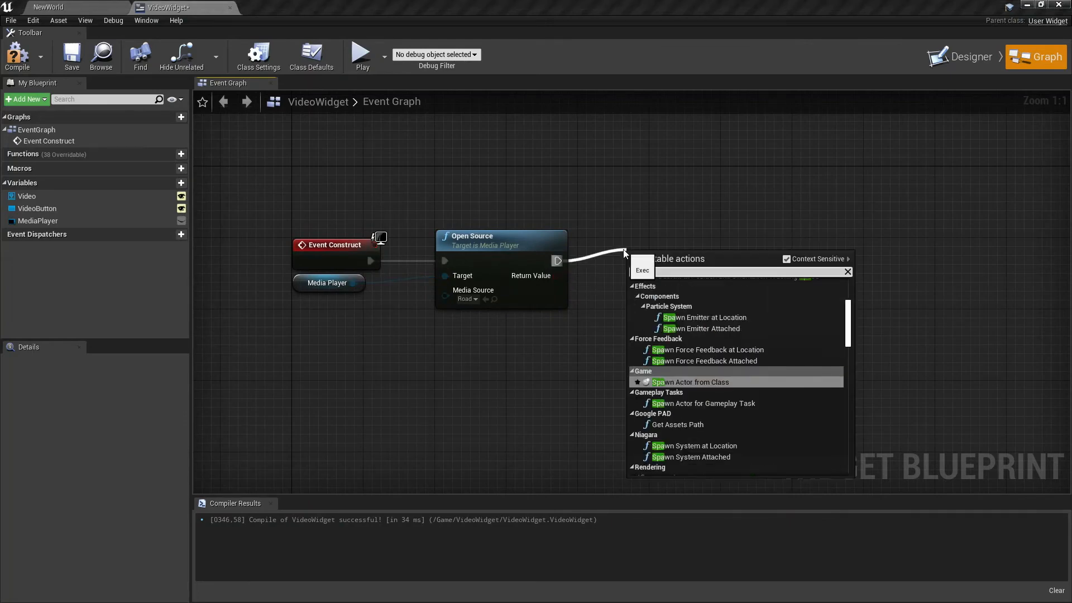
Add a Spawn Sound 2D node after Open Source with its Sound set to RoadSound
scroll("down", 3)
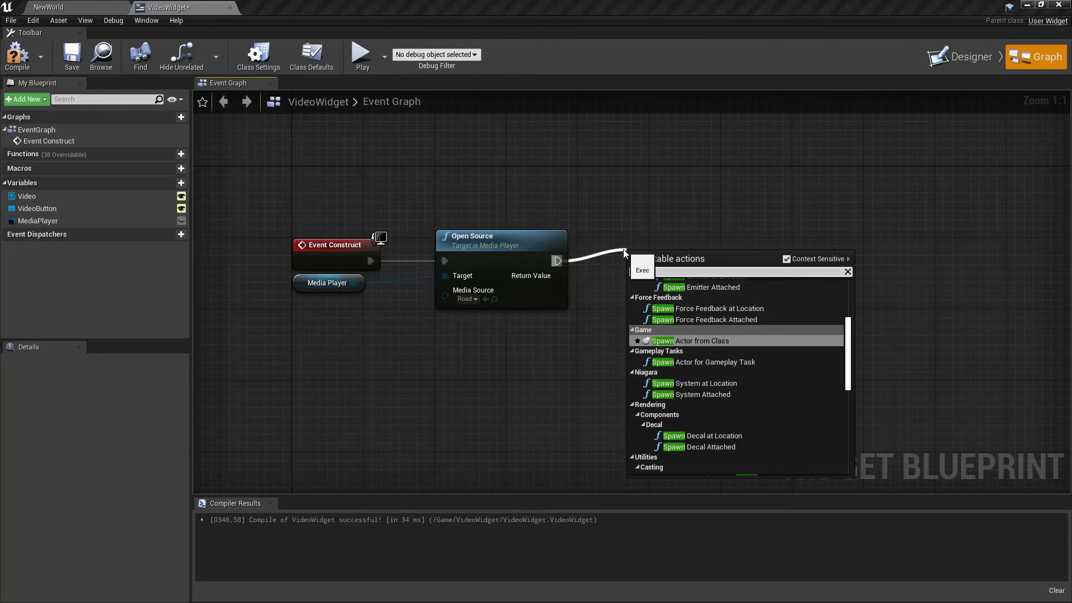
type("spawnsound")
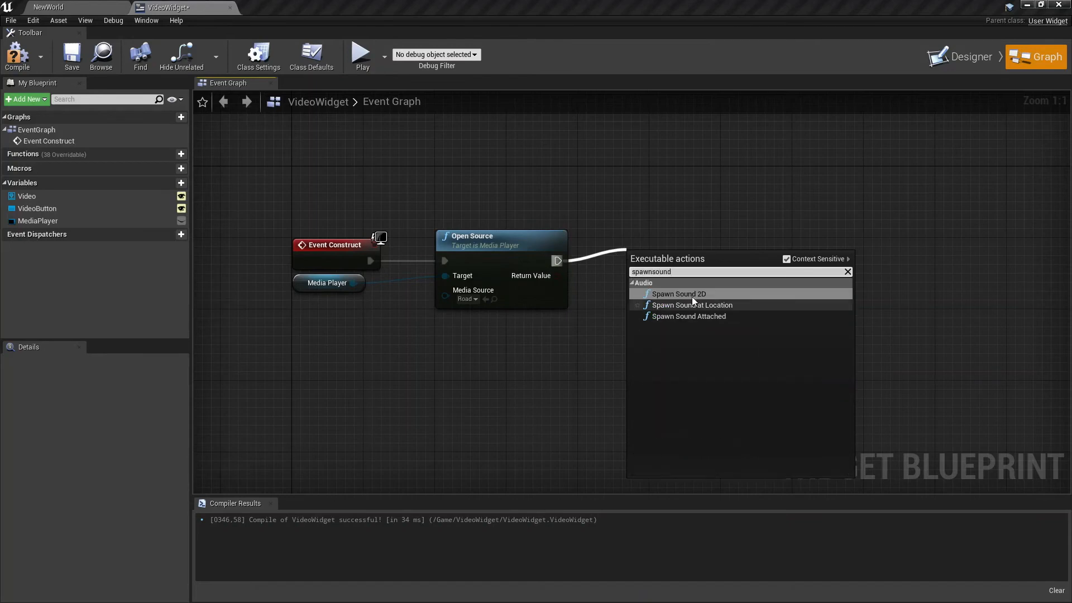
left_click(679, 293)
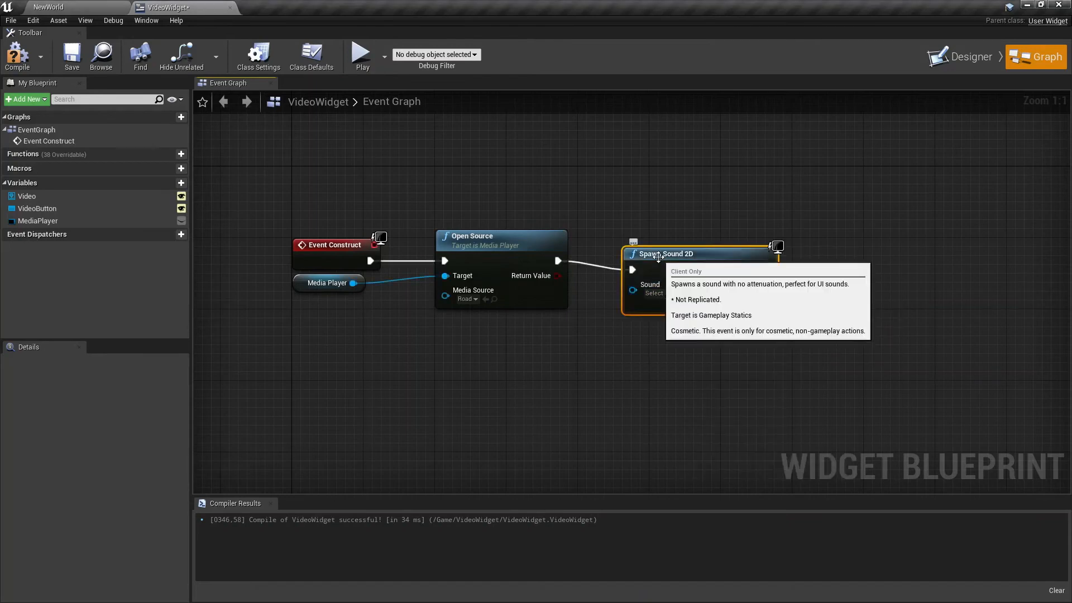
left_click(690, 284)
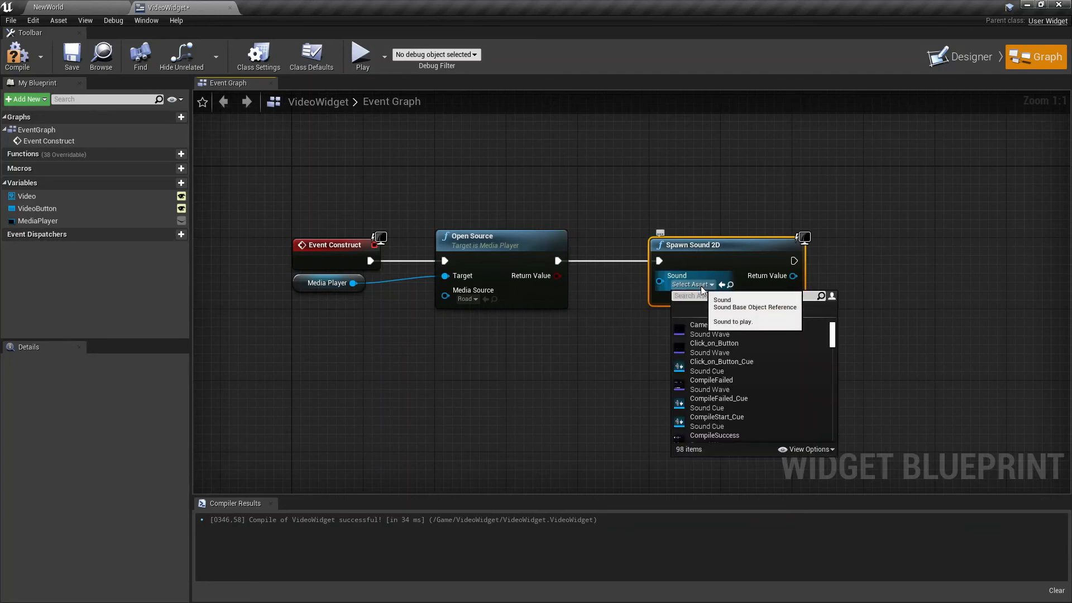
type("road")
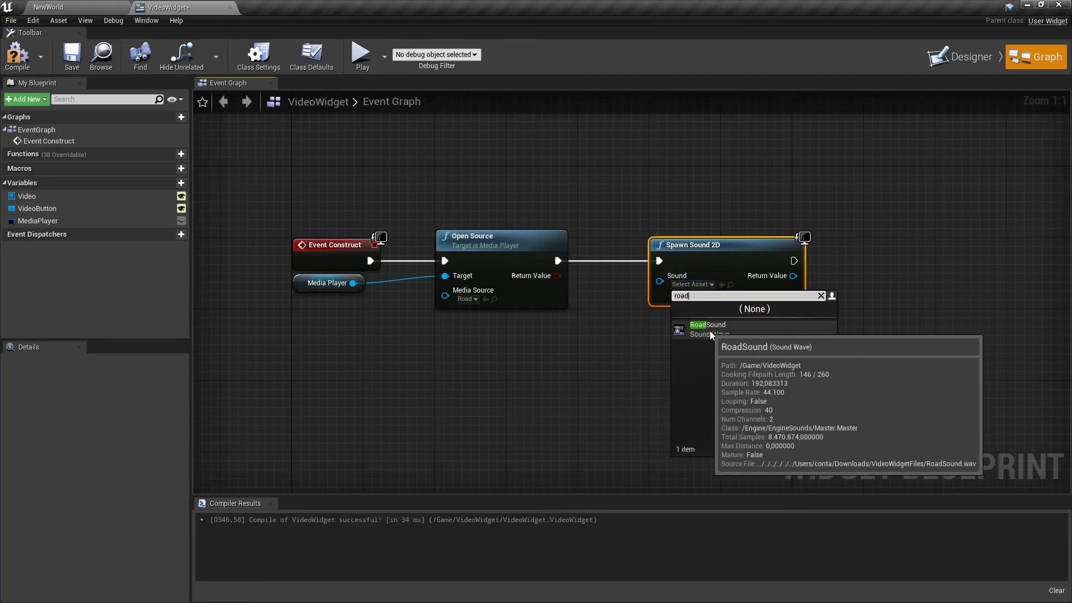
left_click(709, 325)
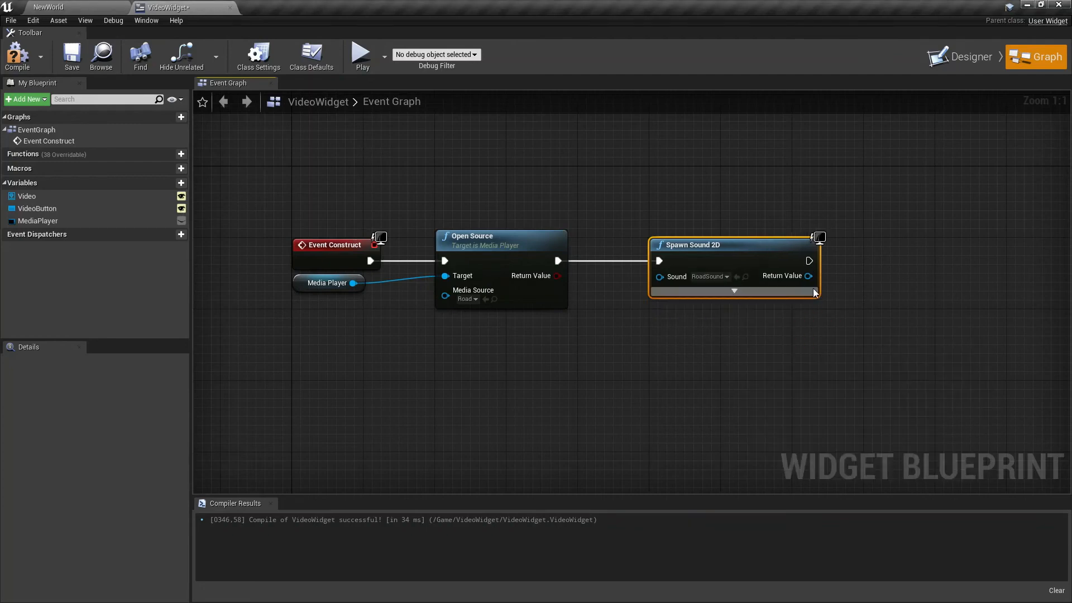
Promote Spawn Sound 2D's Return Value to a variable named SoundComponent
right_click(809, 275)
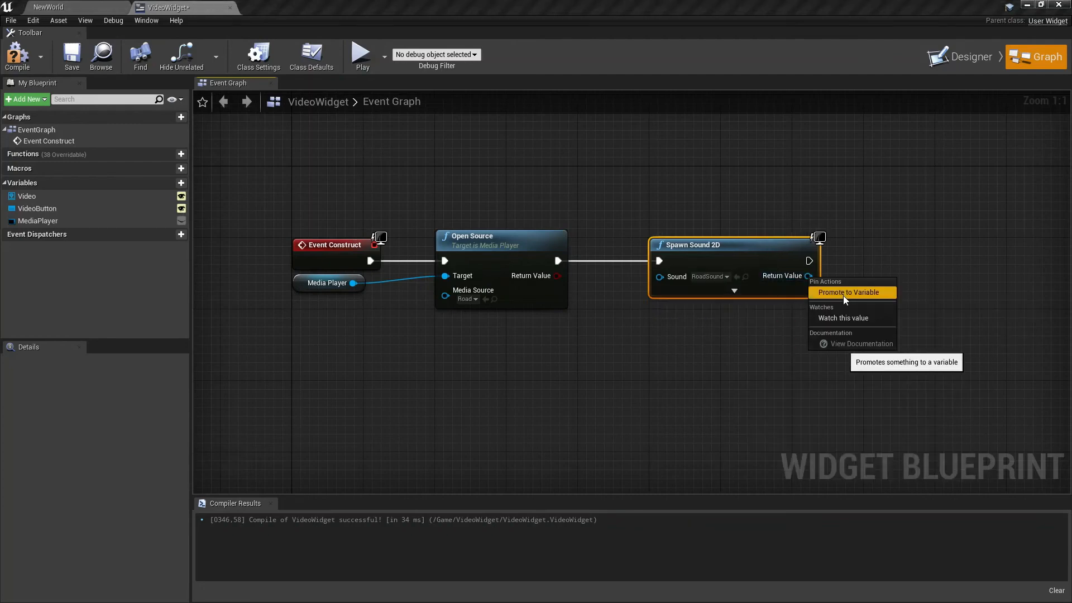
left_click(843, 292)
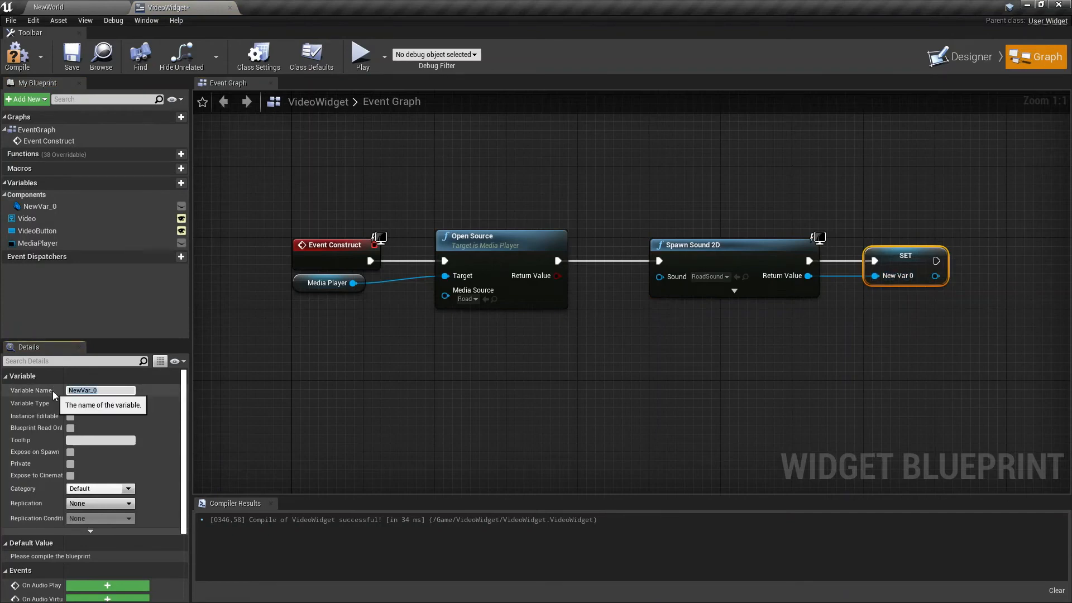
type("SoundCompo")
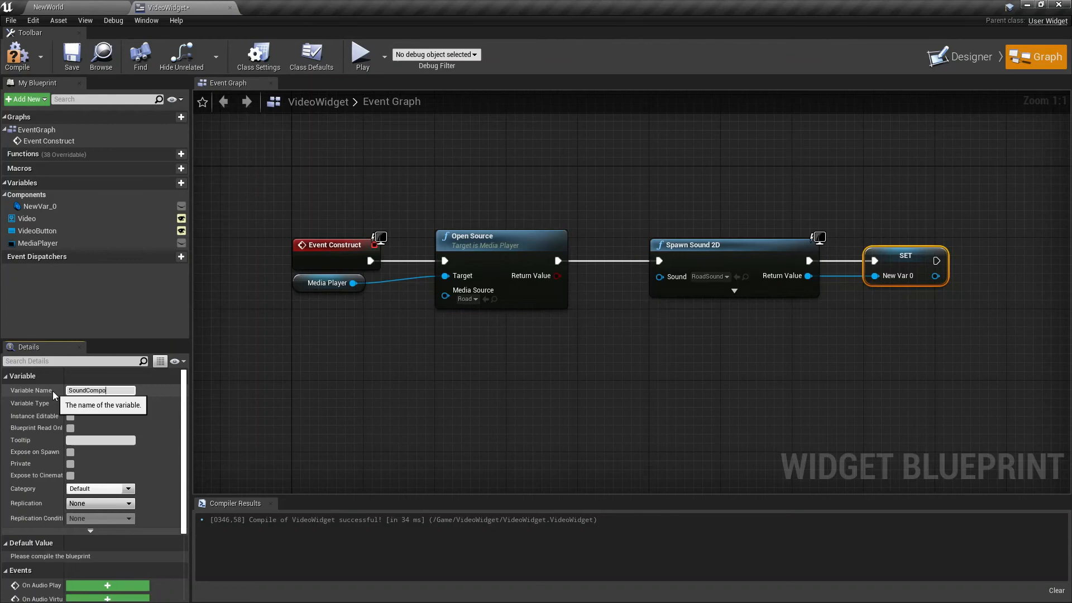
key("Return")
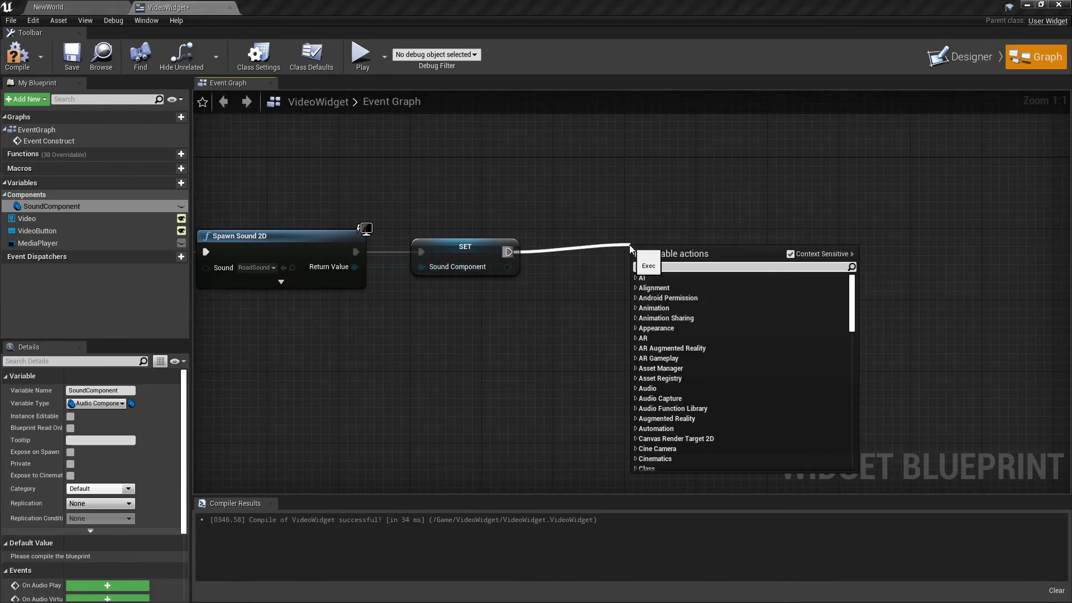
Chain Set Input Mode UI Only, then Set Show Mouse Cursor, after the SoundComponent set
type("Input")
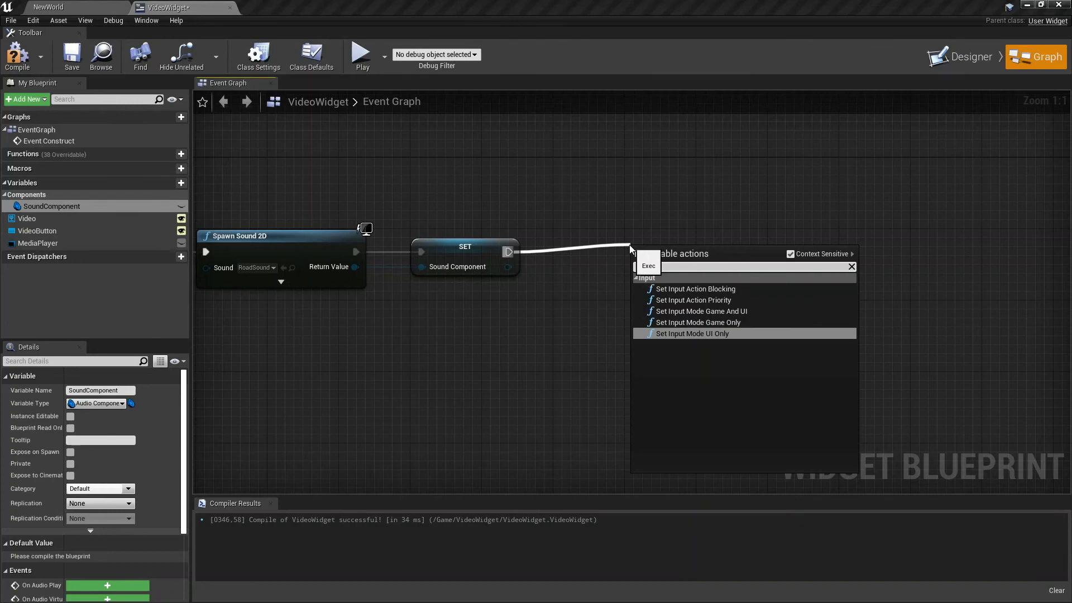
type("setinput")
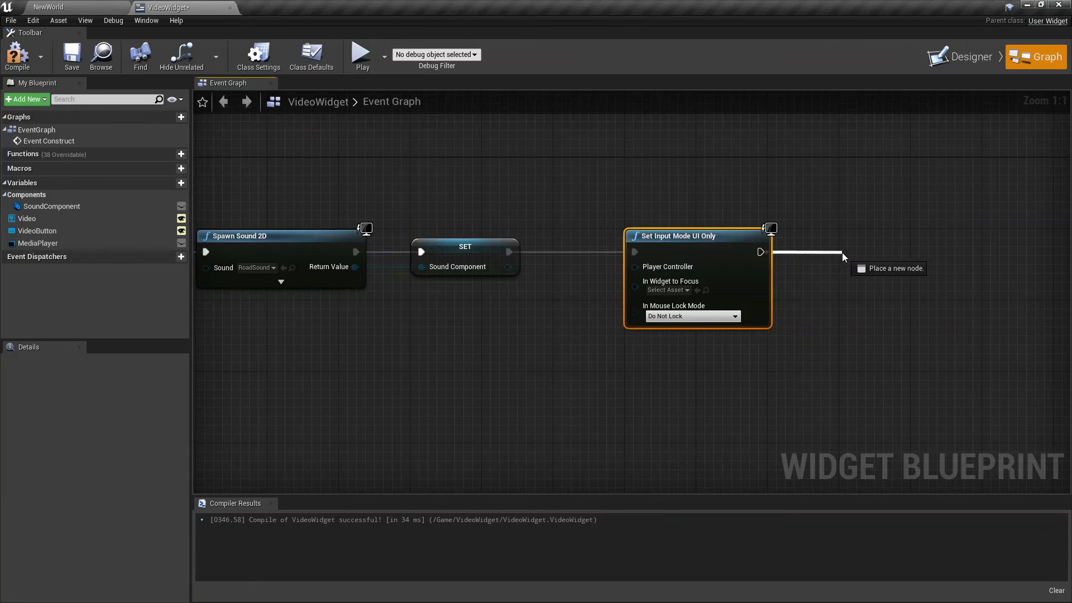
left_click(842, 258)
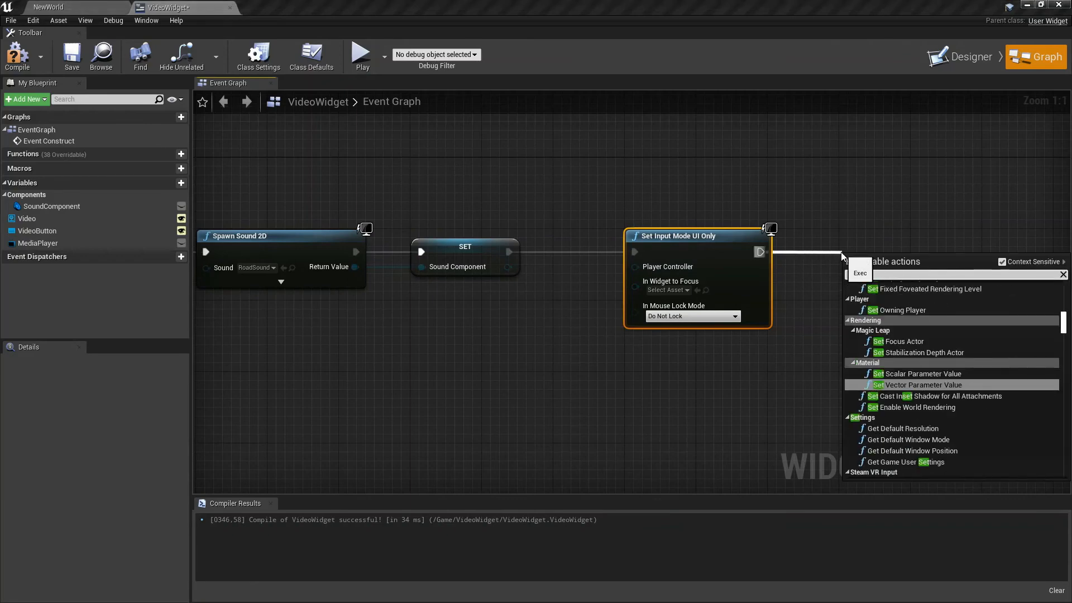
type("mouse")
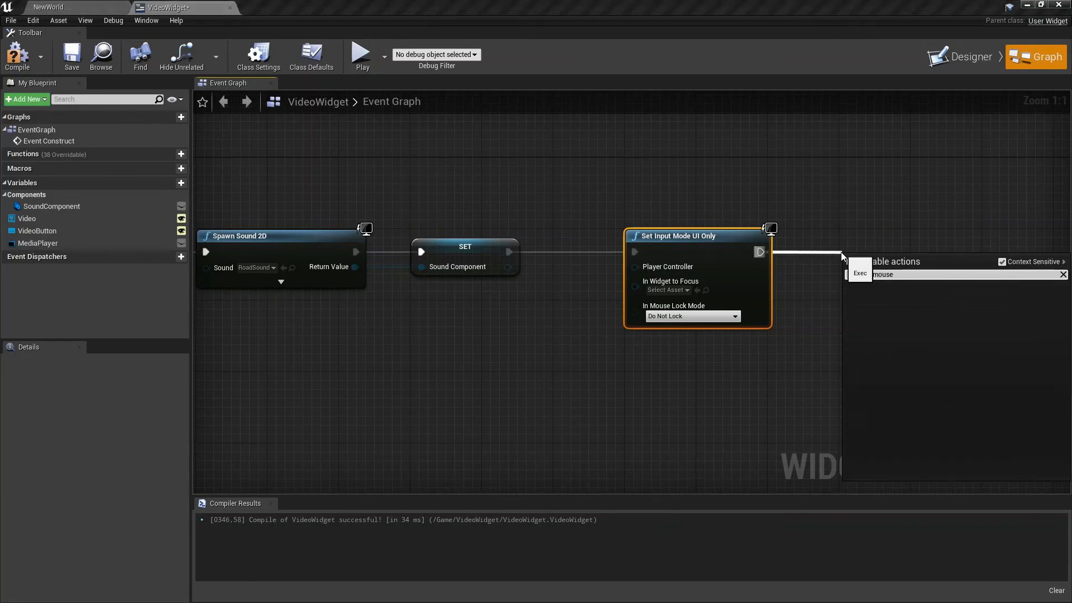
mouse_move(1017, 261)
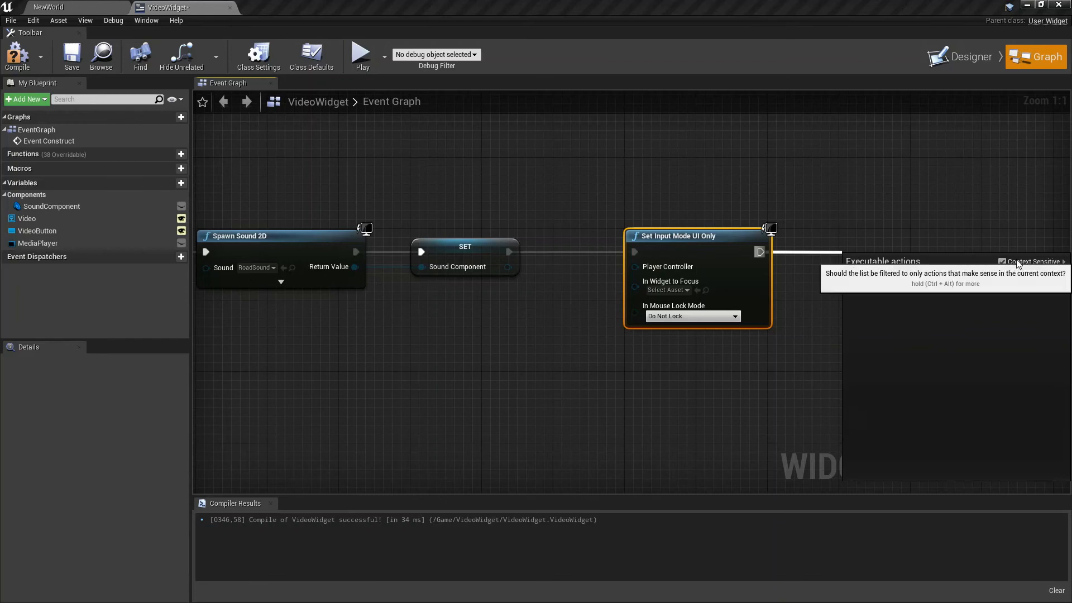
type("setshowmouse")
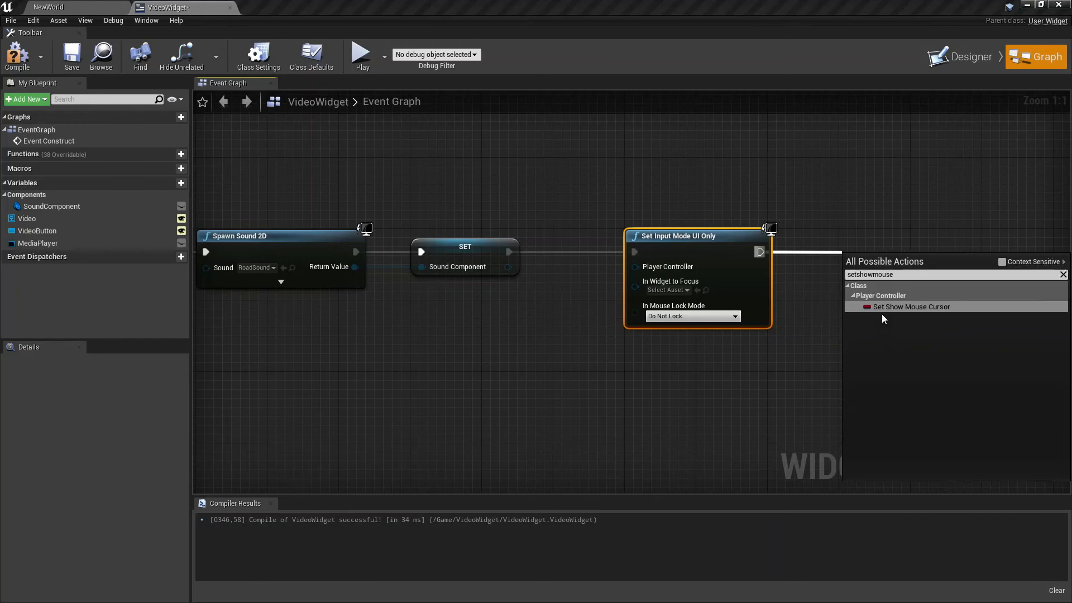
left_click(911, 307)
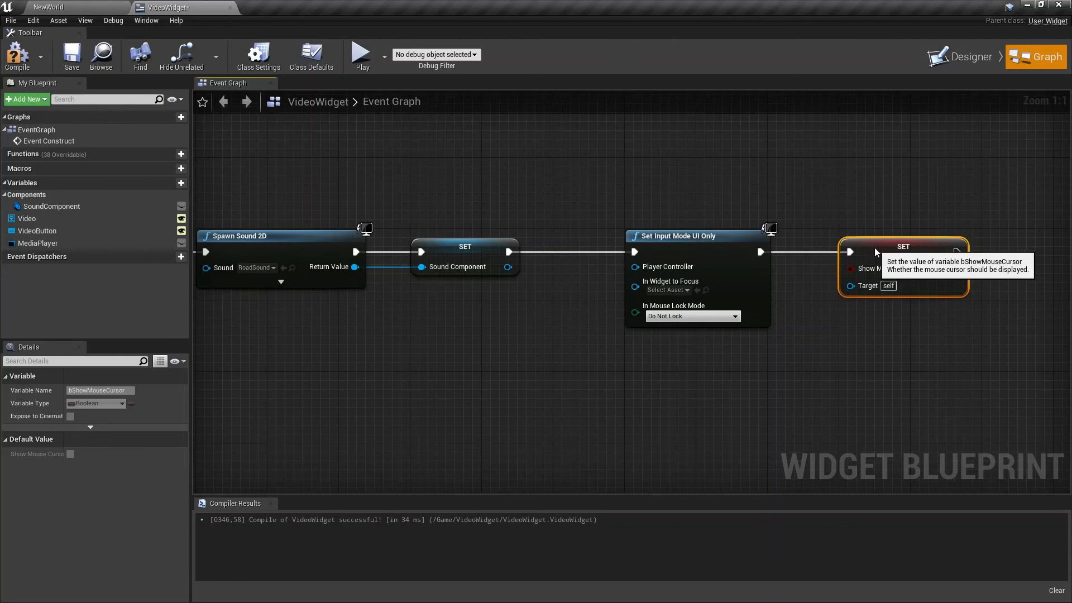
mouse_move(927, 268)
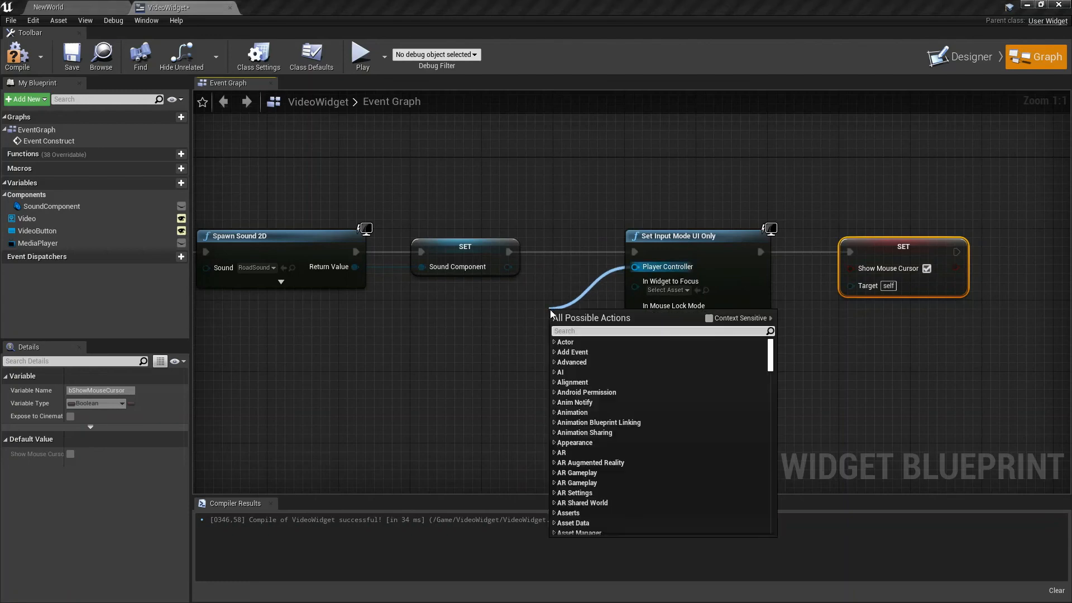
Add Get Player Controller and wire it into the input-mode and show-cursor nodes
type("getplayercontrol")
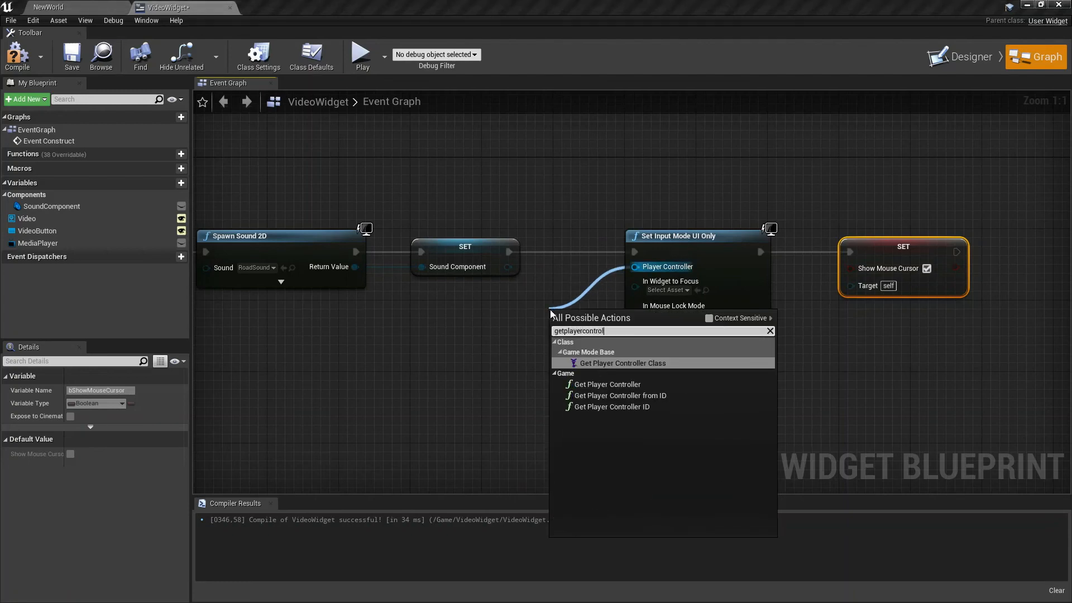
left_click(606, 383)
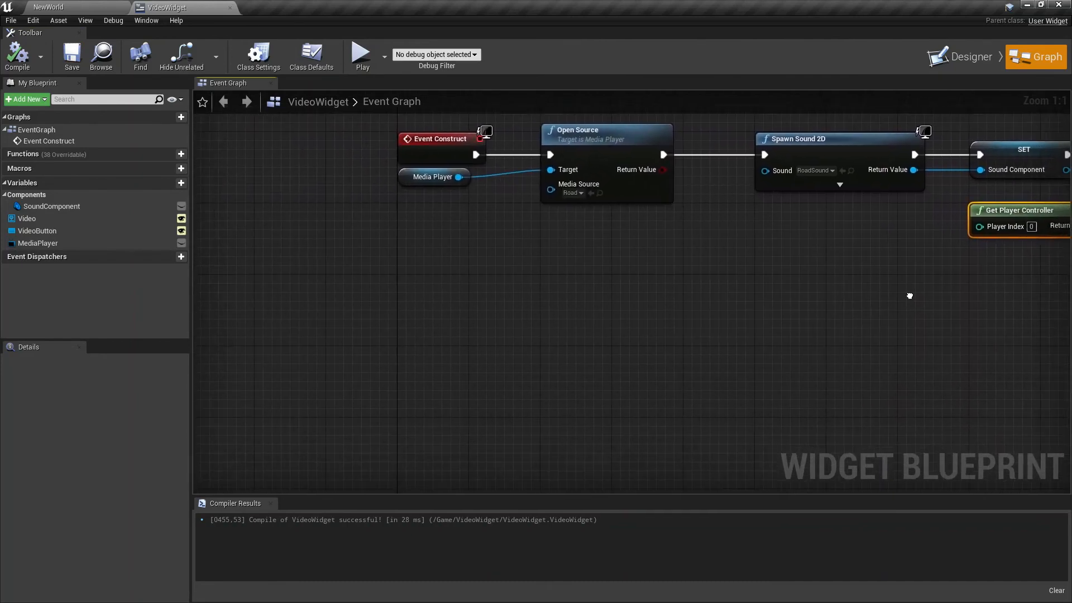
mouse_move(37, 231)
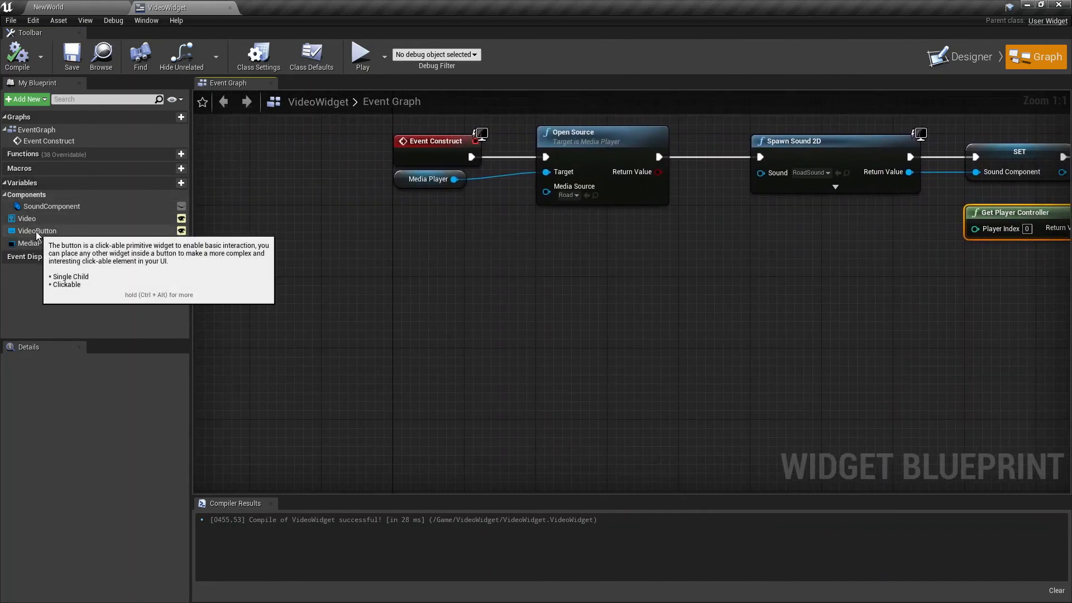
Add a VideoButton On Clicked event that stops SoundComponent and calls Remove from Parent, then compile
left_click(37, 230)
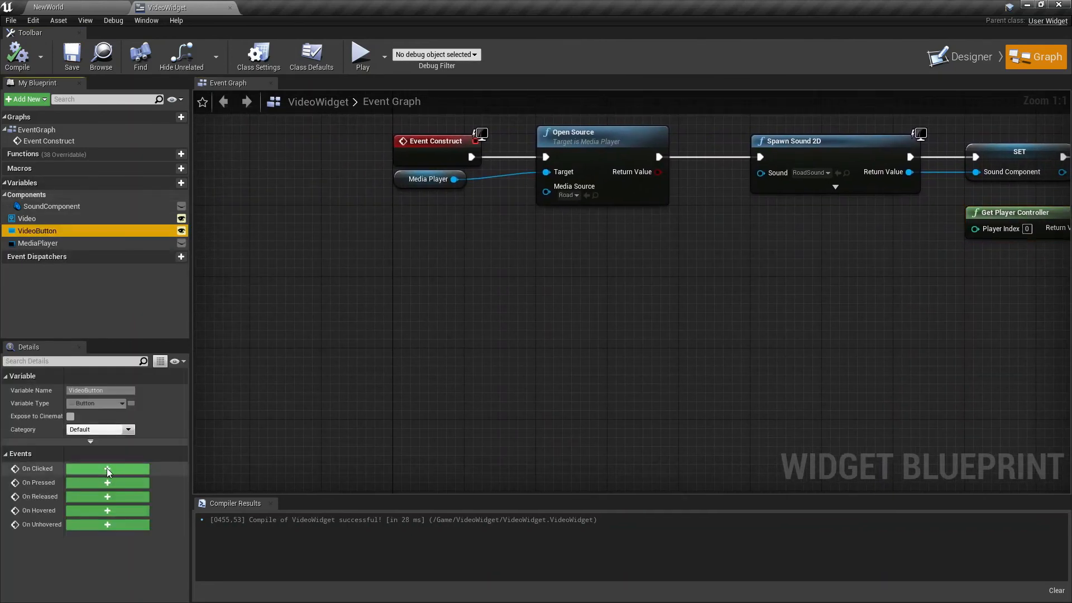
left_click(107, 472)
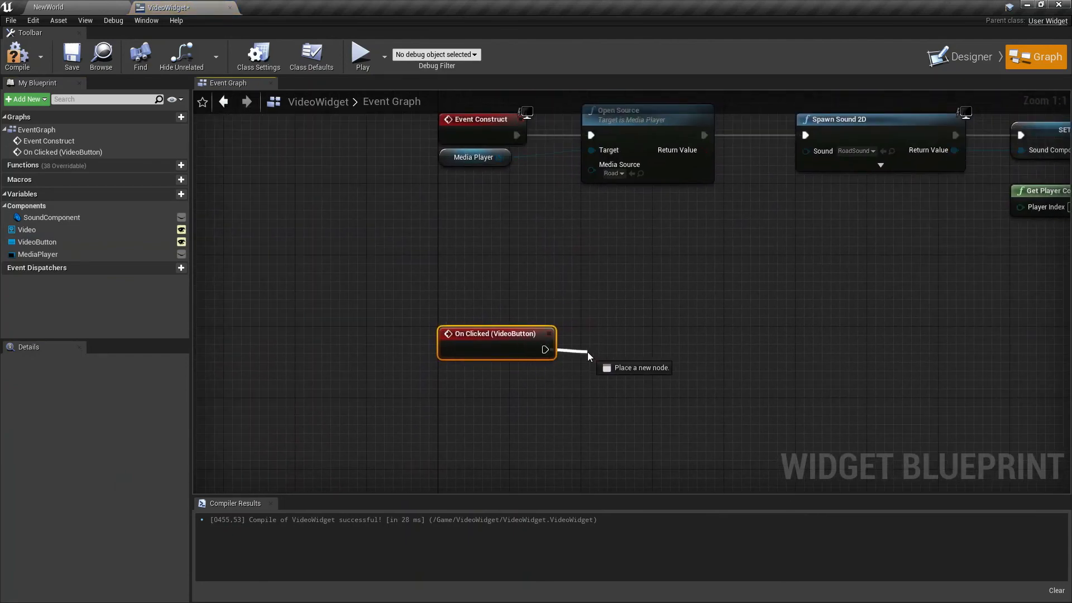
mouse_move(51, 217)
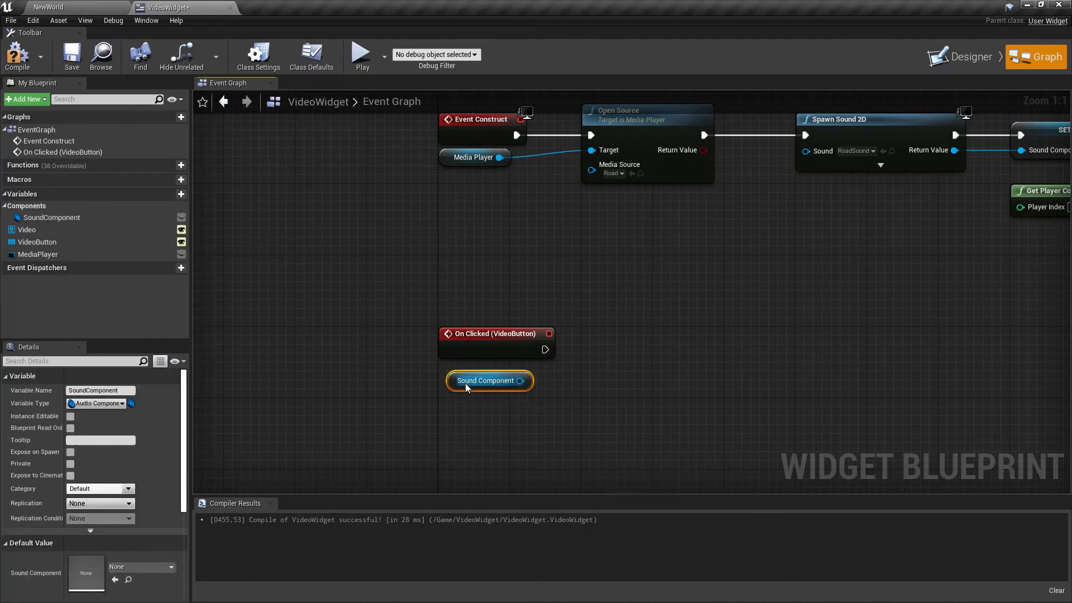
mouse_move(476, 371)
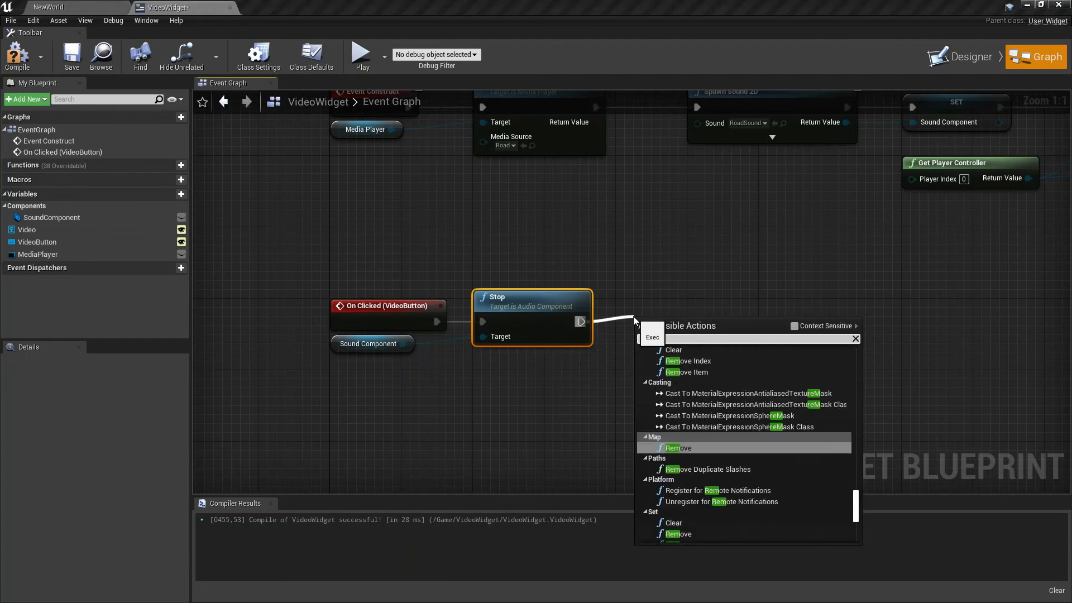
type("removefrom")
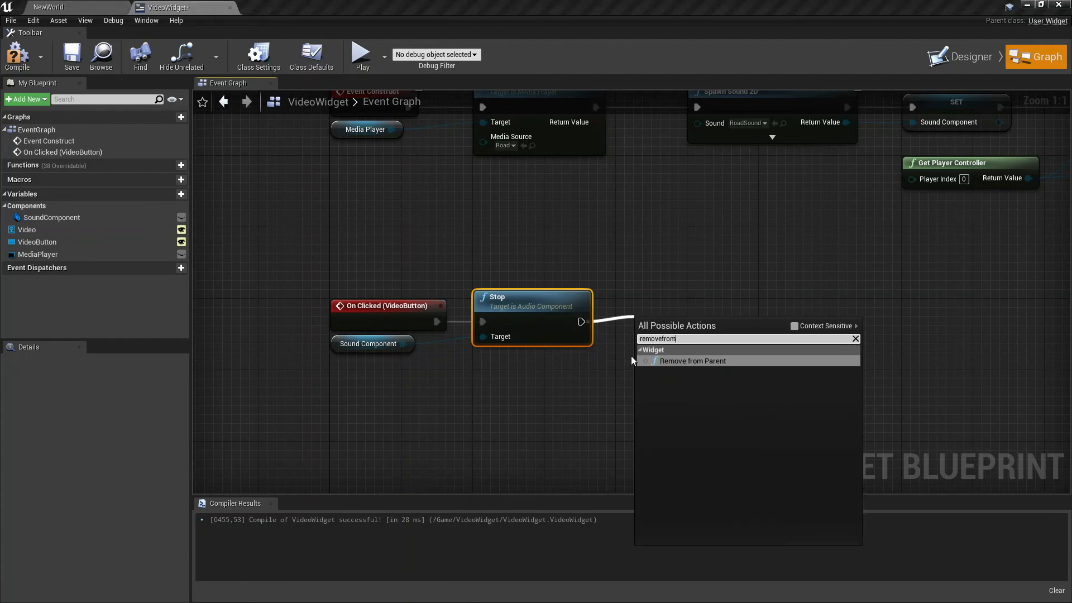
left_click(691, 360)
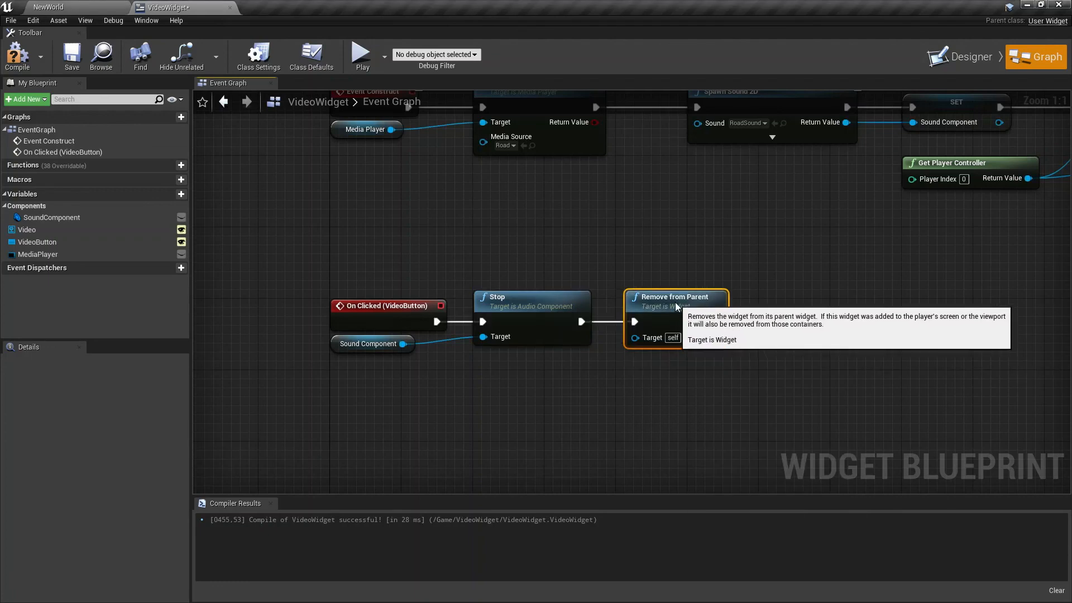
mouse_move(634, 372)
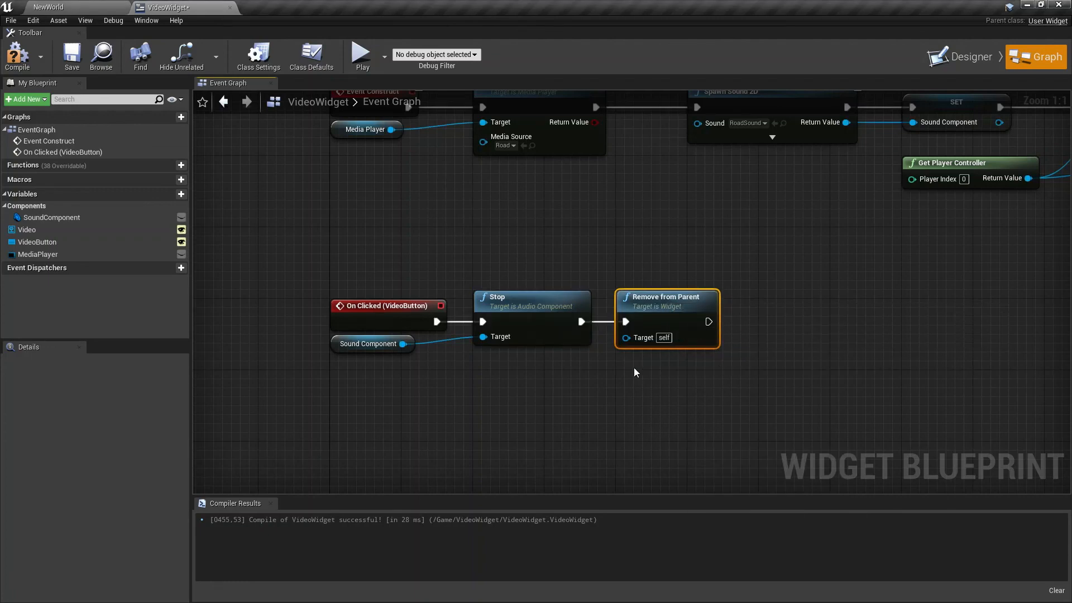
scroll("down", 3)
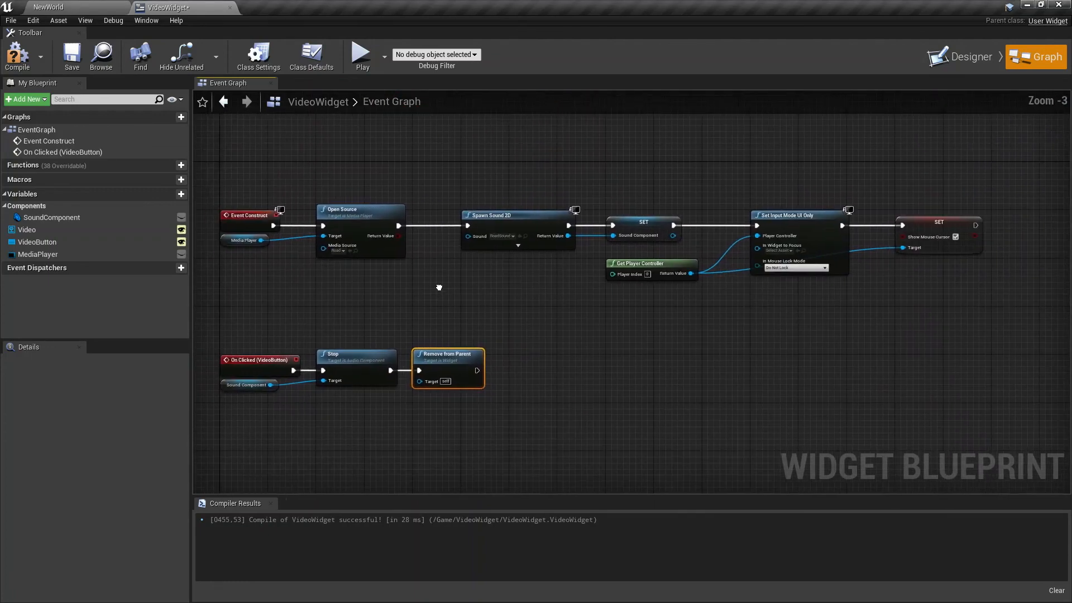
left_click(17, 56)
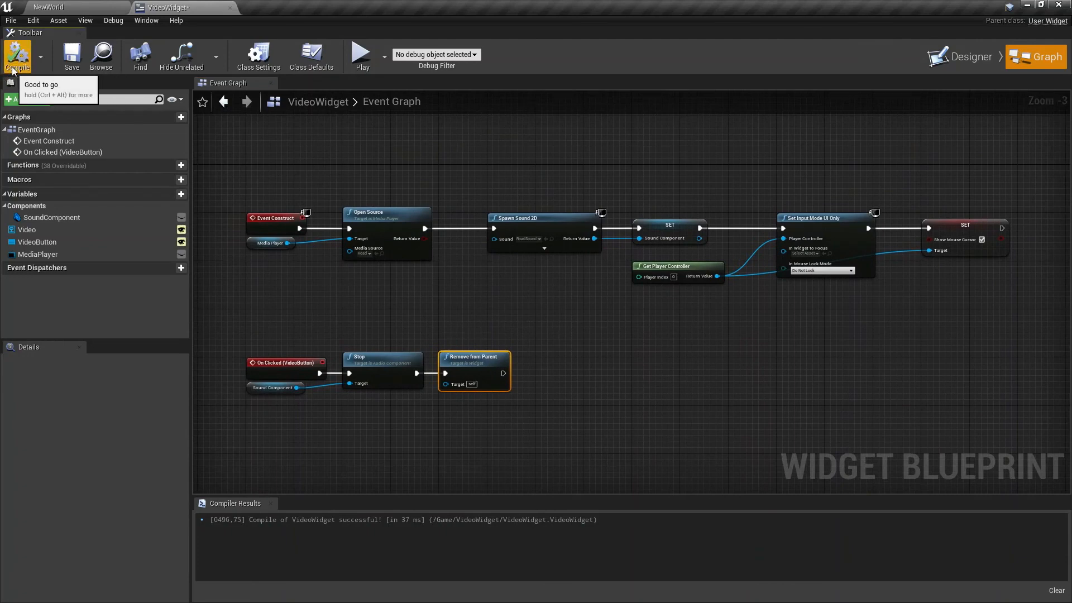
mouse_move(226, 19)
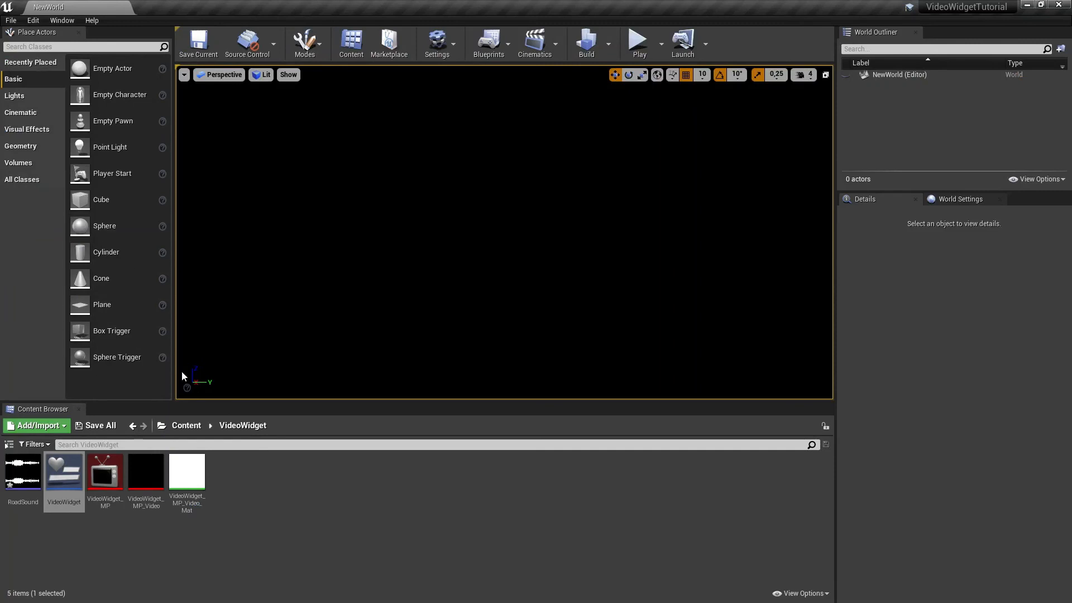
mouse_move(639, 40)
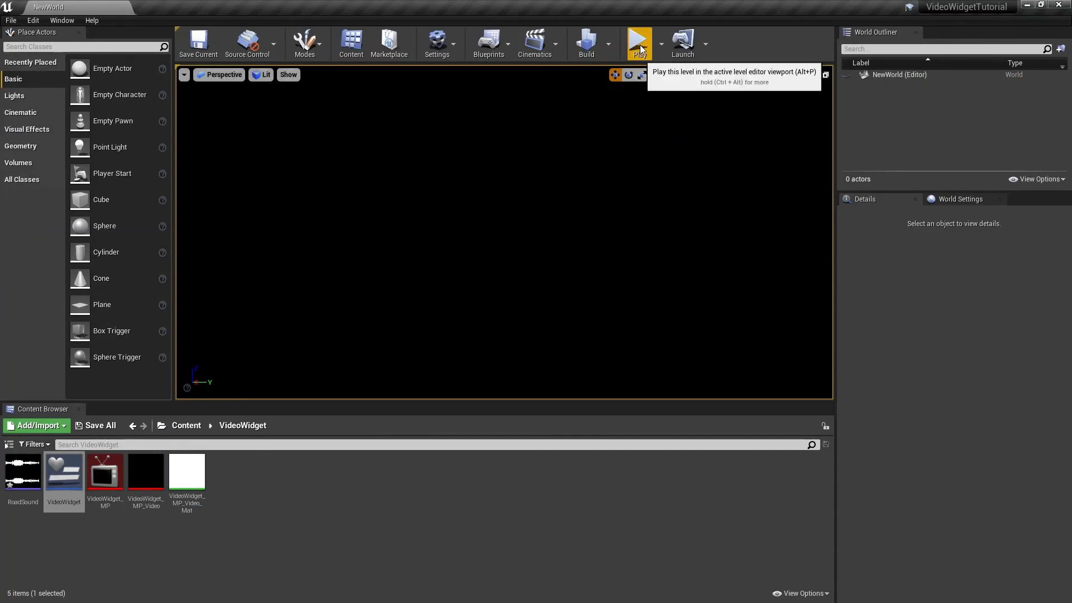
mouse_move(620, 255)
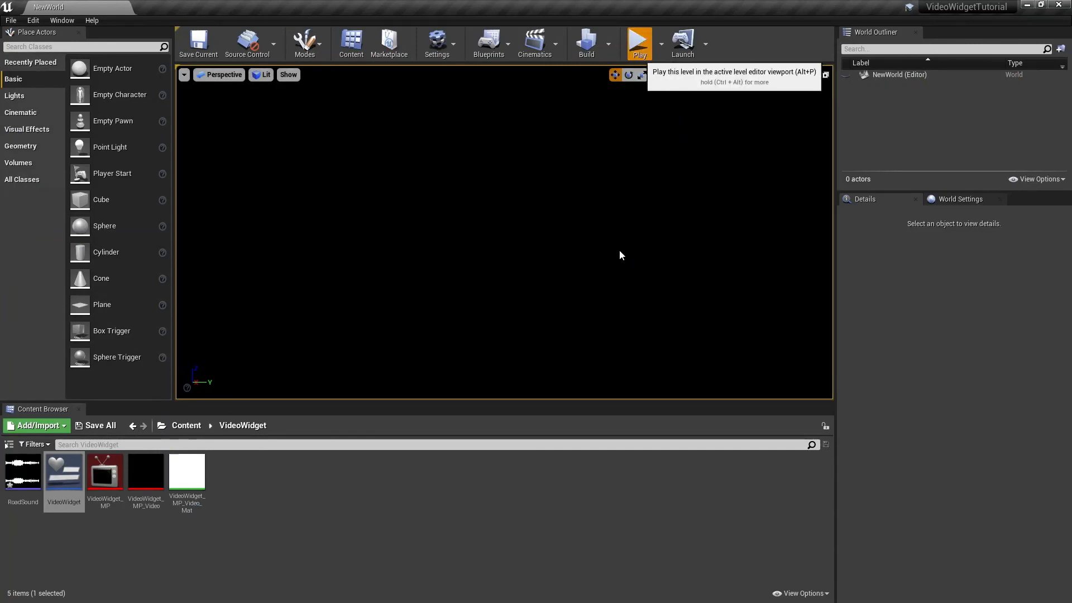
Play NewWorld in the editor to test the video, then stop the session
left_click(638, 42)
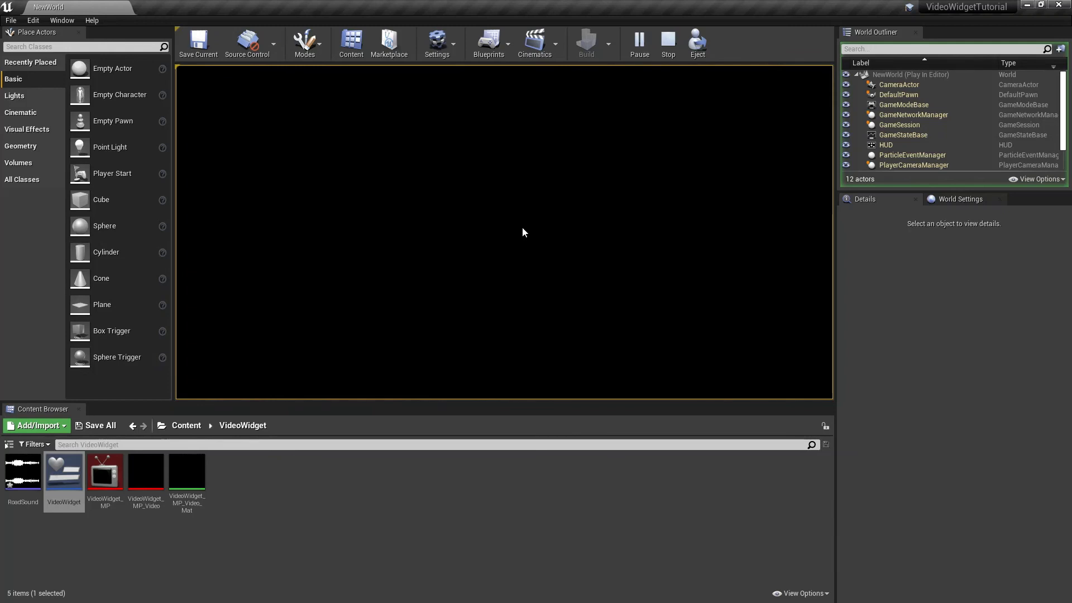
left_click(667, 43)
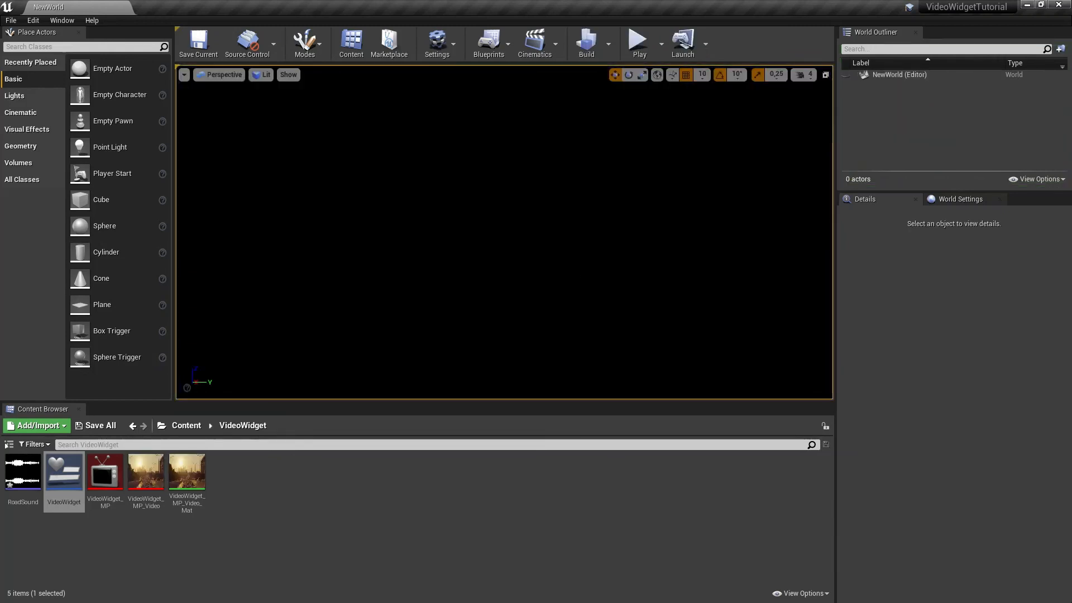